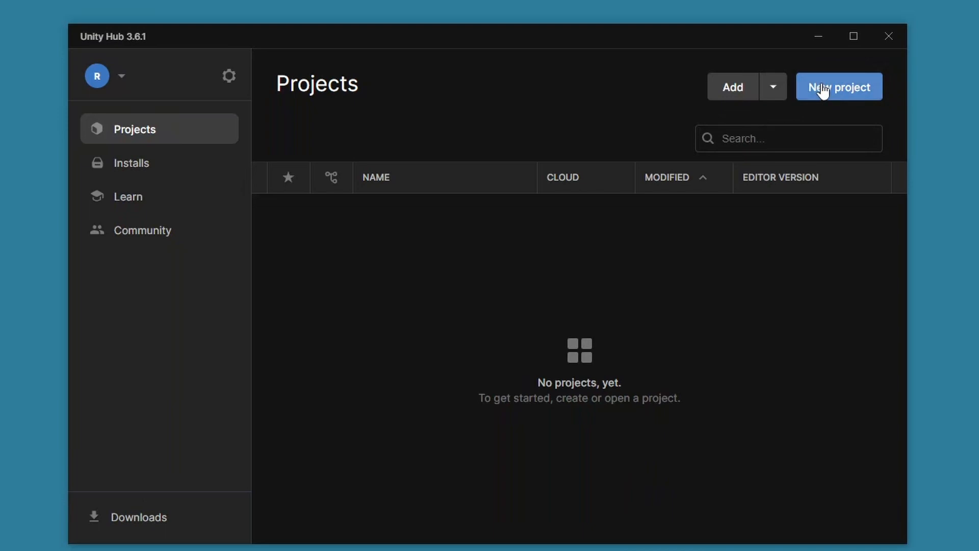
Create a new 3D (URP) project named Robo Platformer from Unity Hub.
left_click(838, 86)
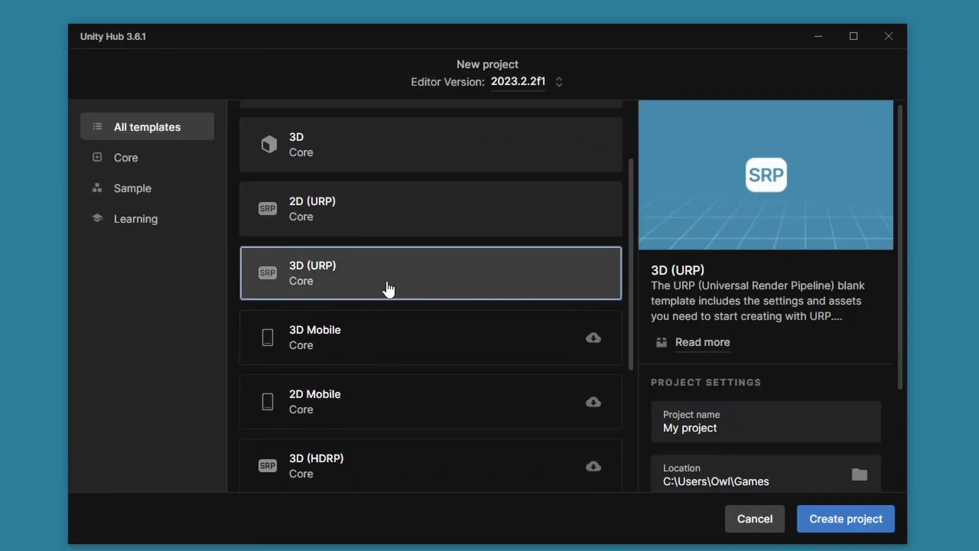
type("Robo Platformer")
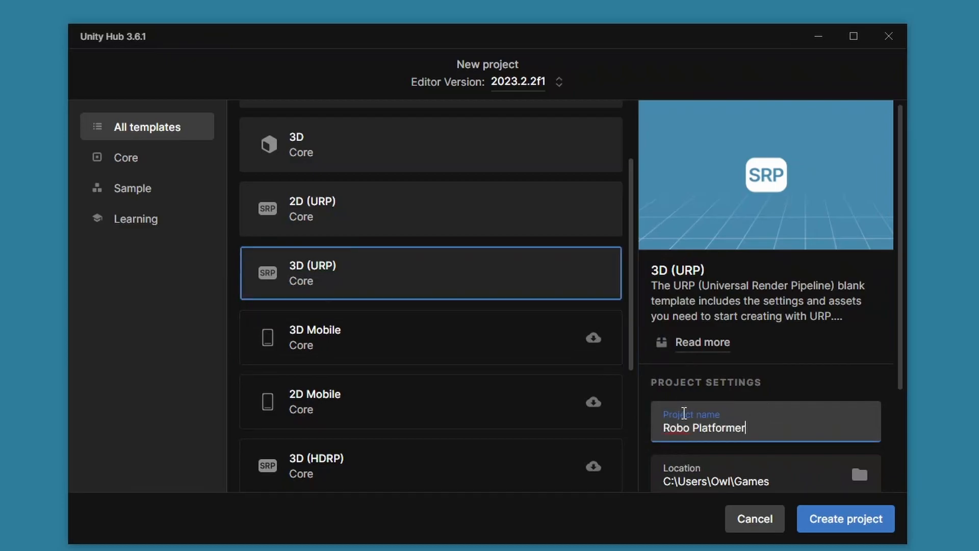
left_click(844, 518)
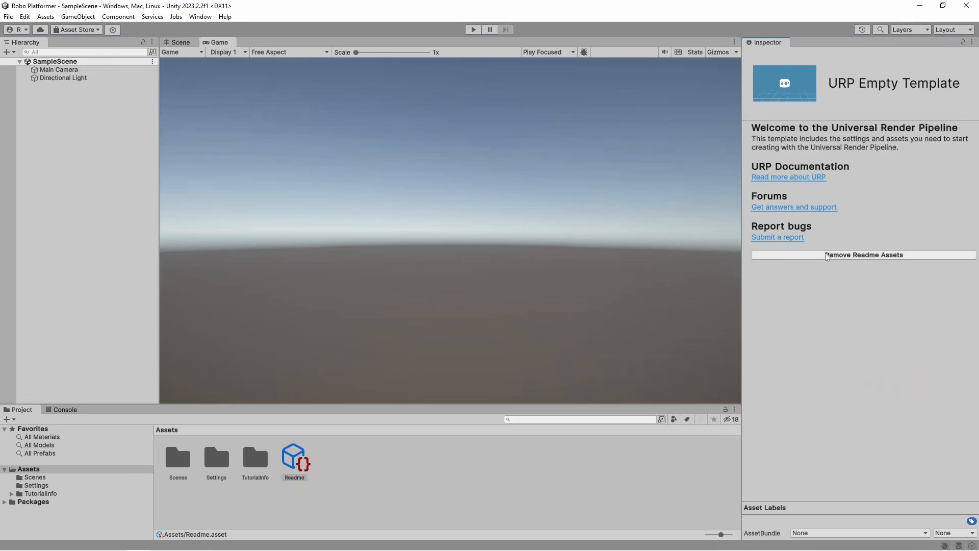
Remove the template's readme assets and add a TestScene scene in Assets/Scenes.
left_click(864, 255)
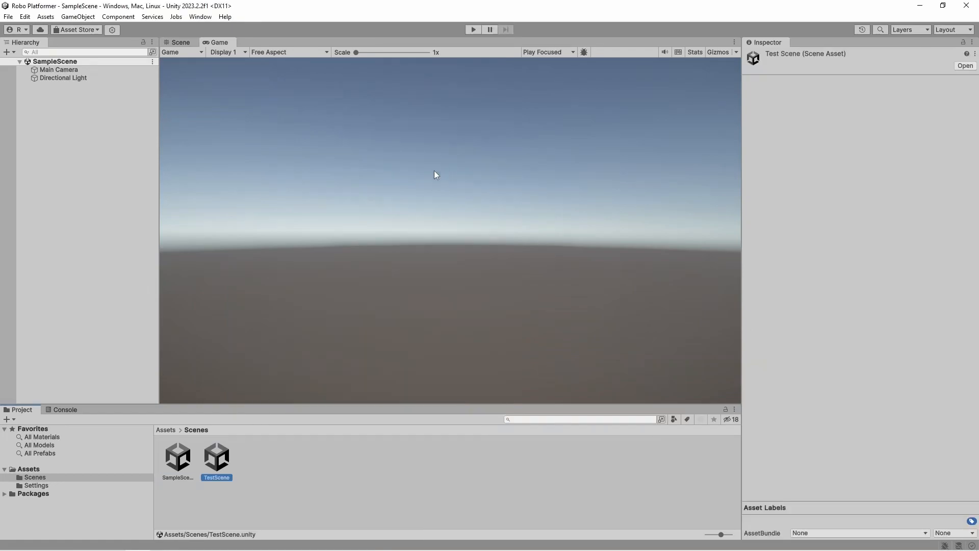
left_click(200, 16)
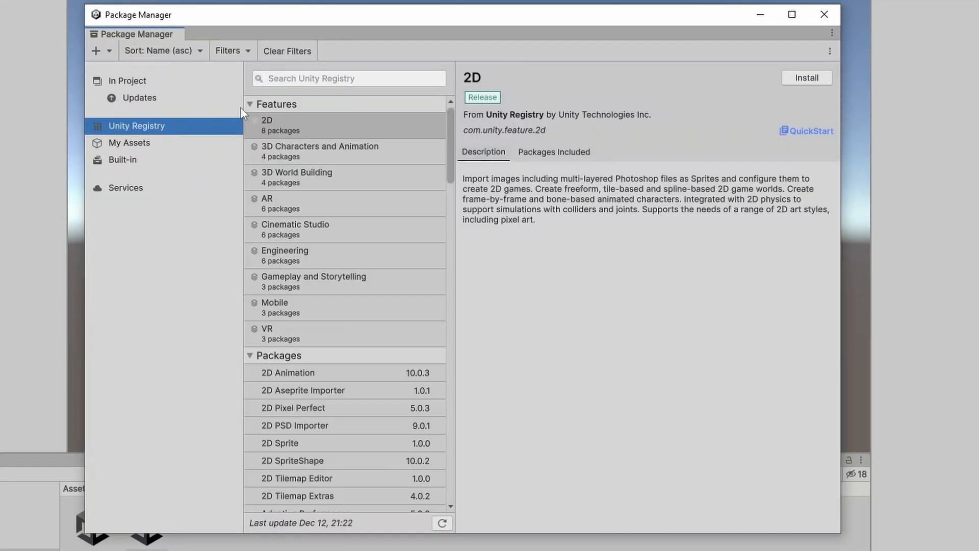
Install the Input System package from the Unity Registry in Package Manager.
type("input")
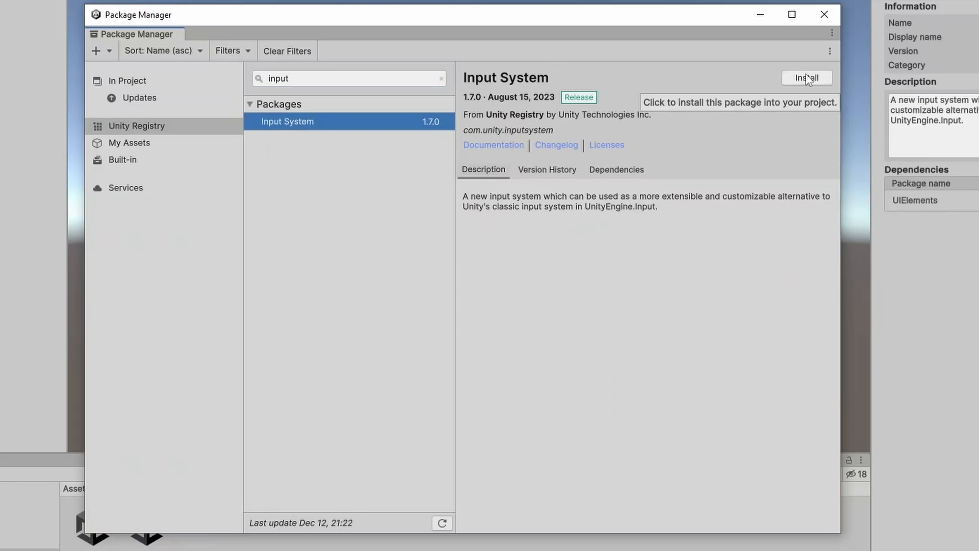
left_click(806, 78)
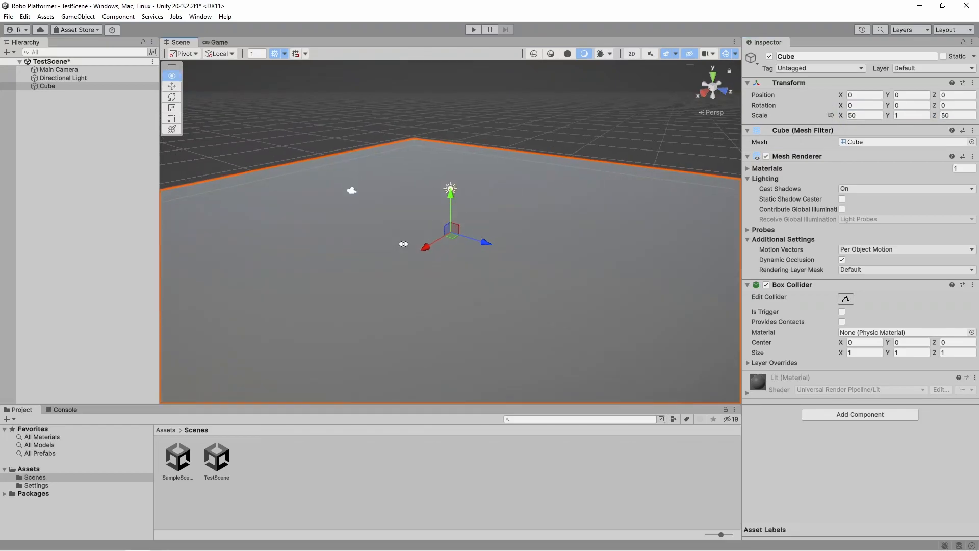
Add a Cube floor scaled 50 × 1 × 50 and lift a Player capsule onto it.
left_click(78, 16)
type("Player")
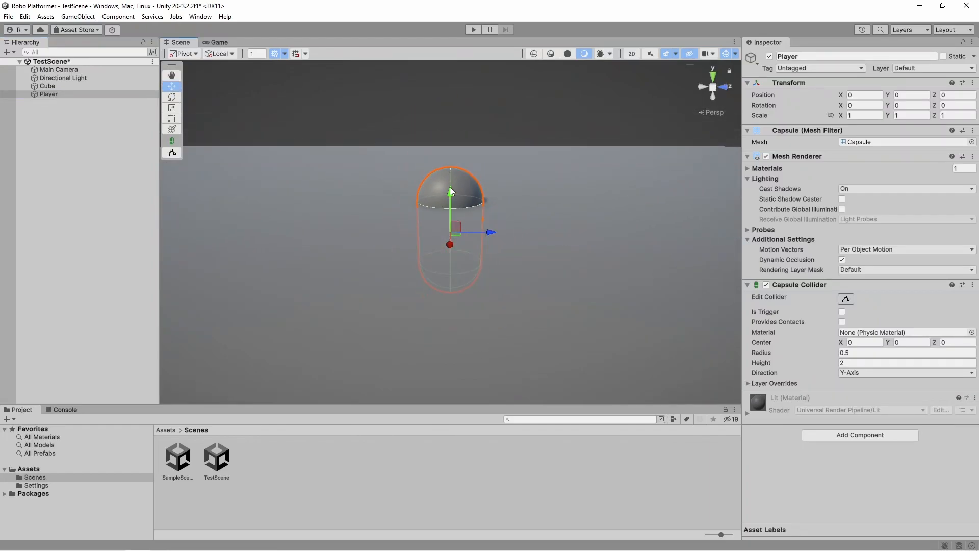
left_click_drag(448, 191, 446, 112)
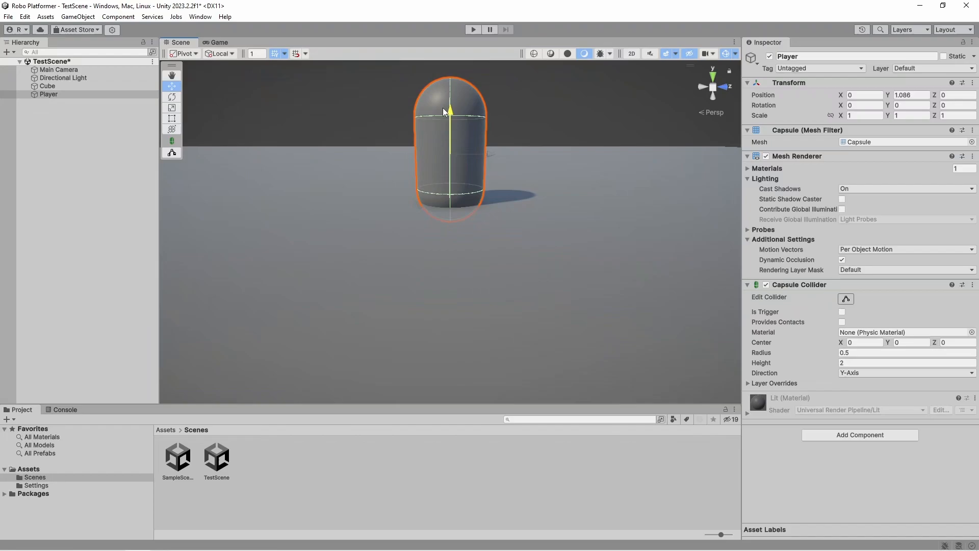
left_click_drag(450, 112, 450, 88)
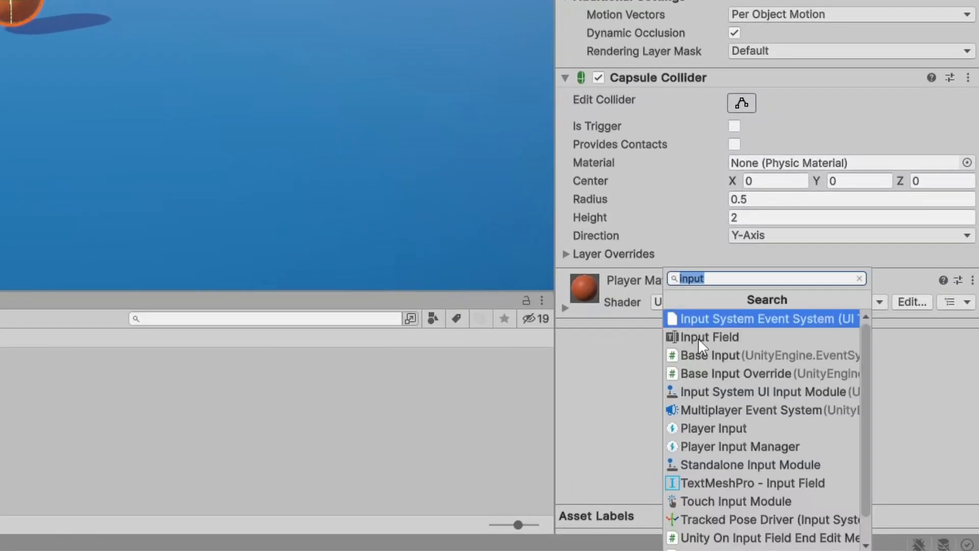
Add Character Controller and Player Input to the Player and save a Controls.inputactions asset.
left_click(859, 277)
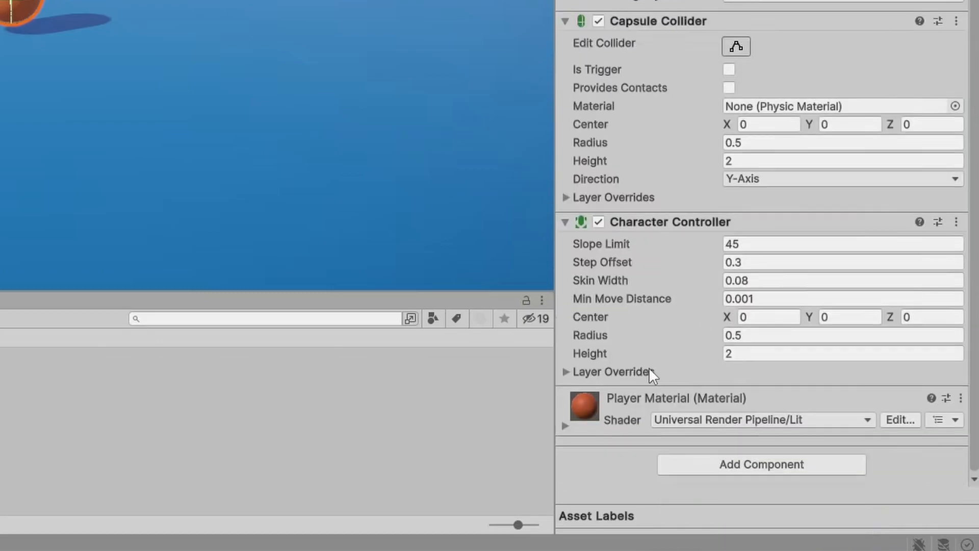
type("inpu")
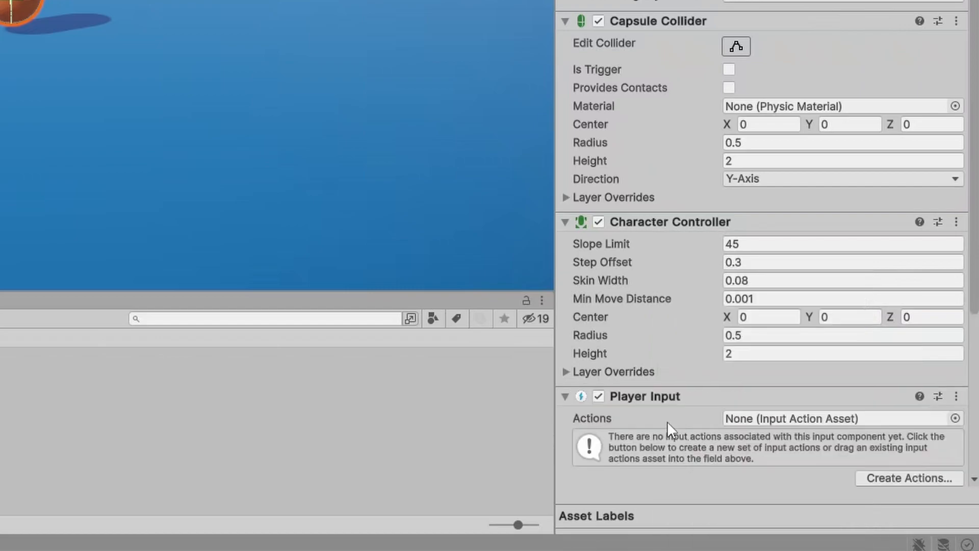
scroll("down", 3)
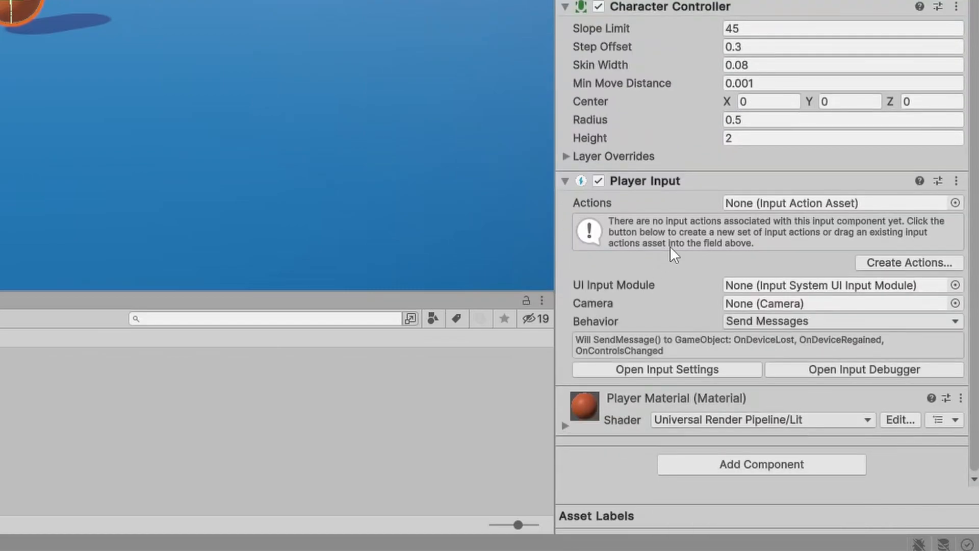
left_click(907, 262)
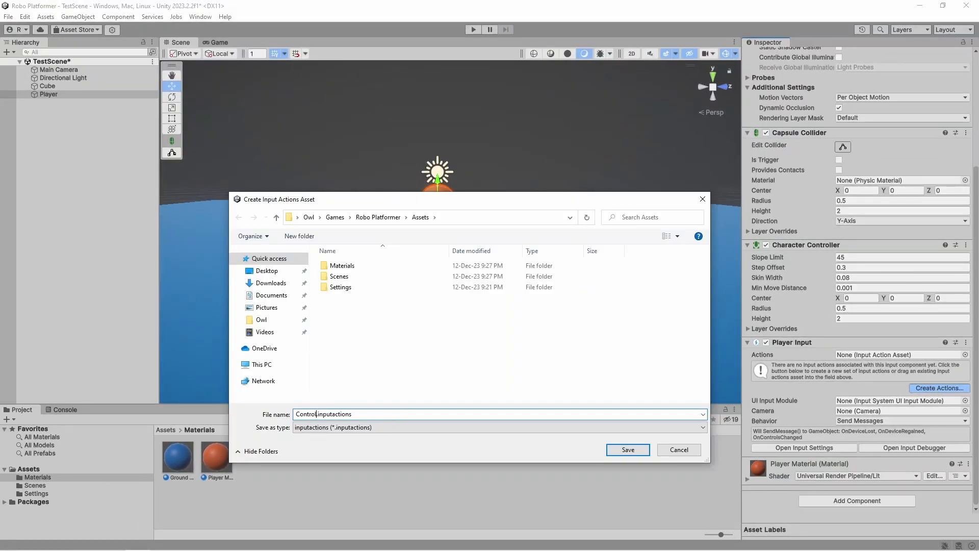
left_click(627, 449)
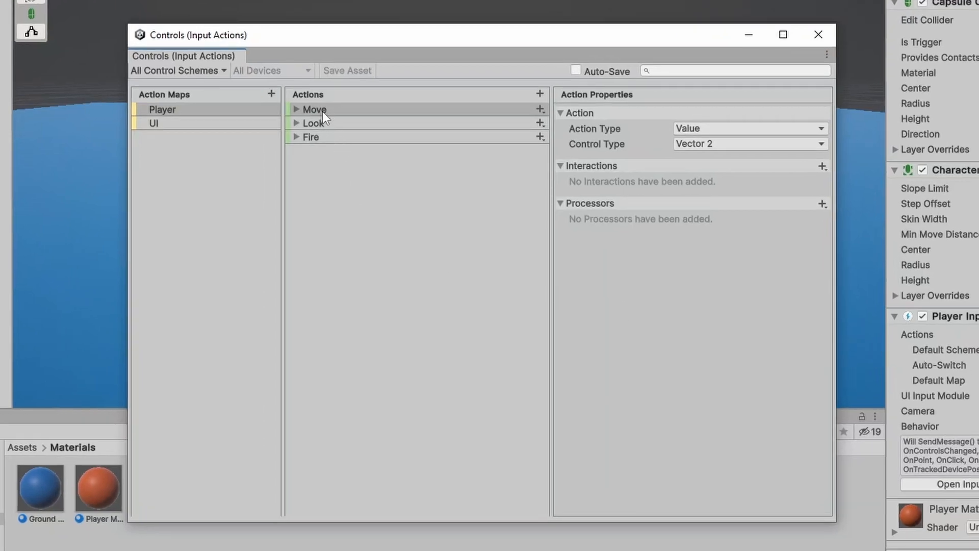
Duplicate Move's Left Stick [Gamepad] binding and set its path to D-Pad [Gamepad].
left_click(313, 123)
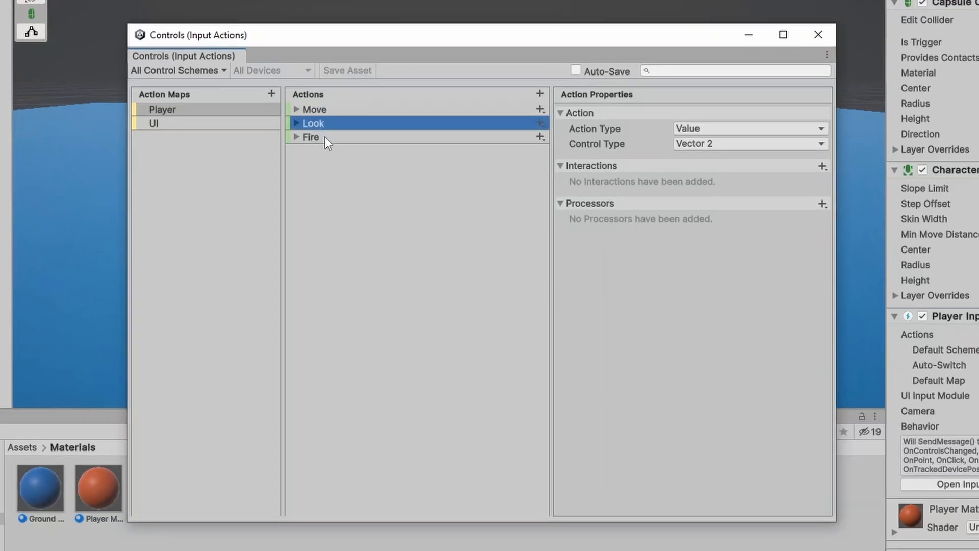
left_click(310, 136)
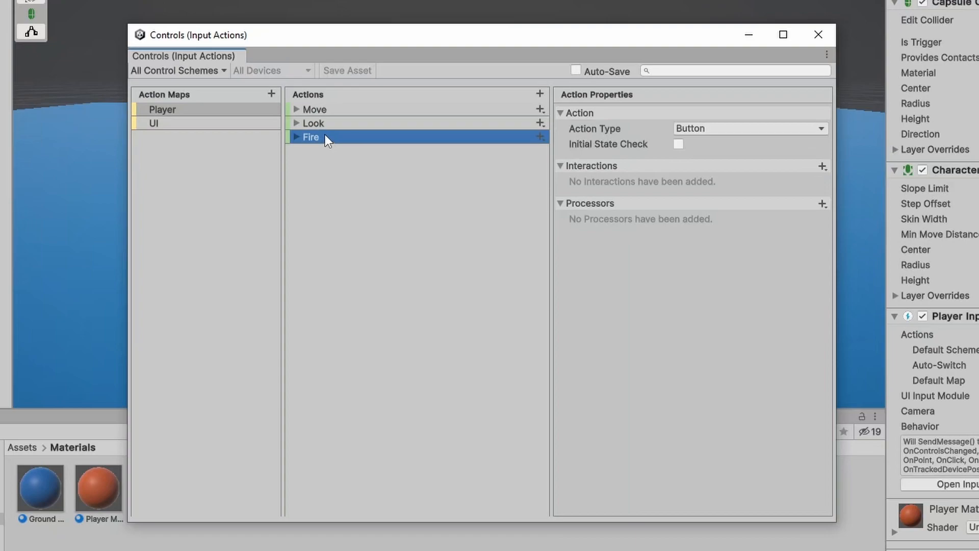
left_click(296, 110)
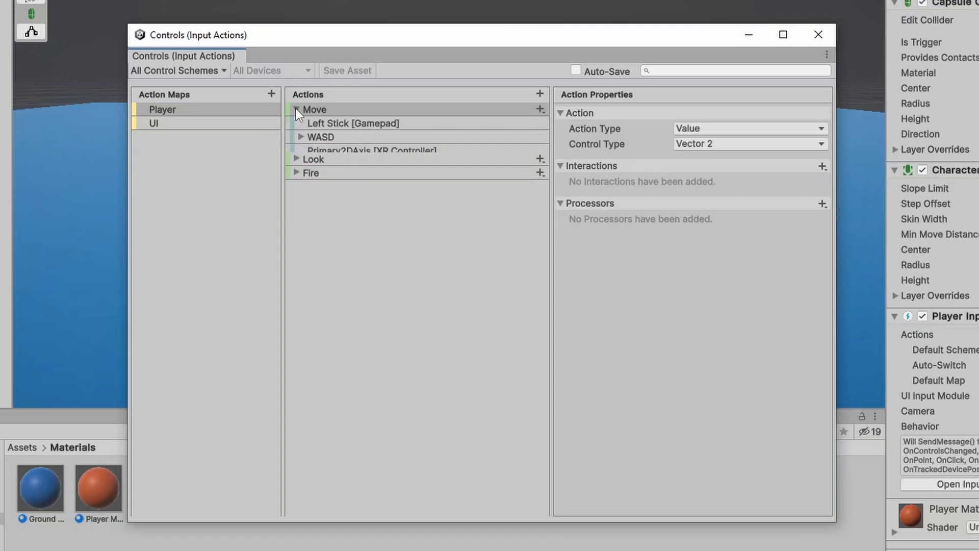
left_click(352, 124)
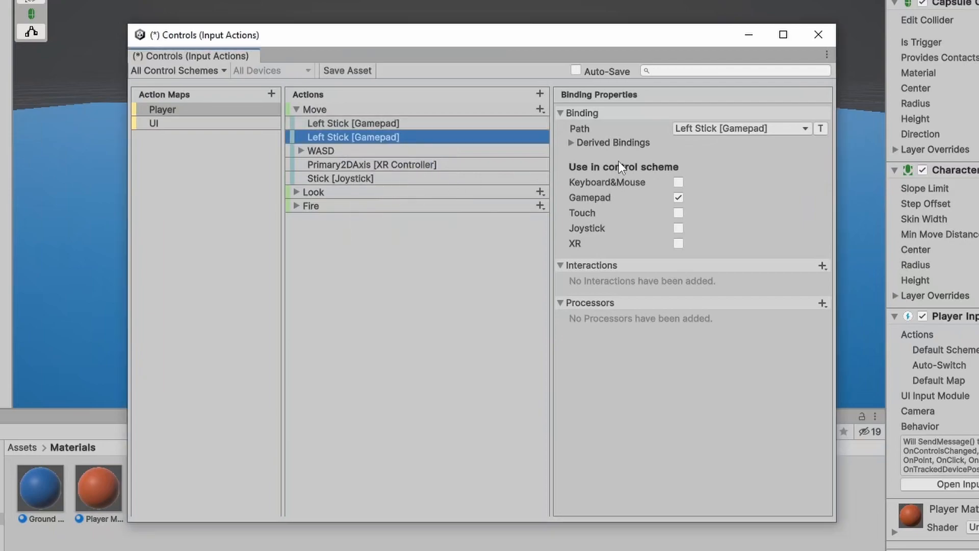
left_click(805, 128)
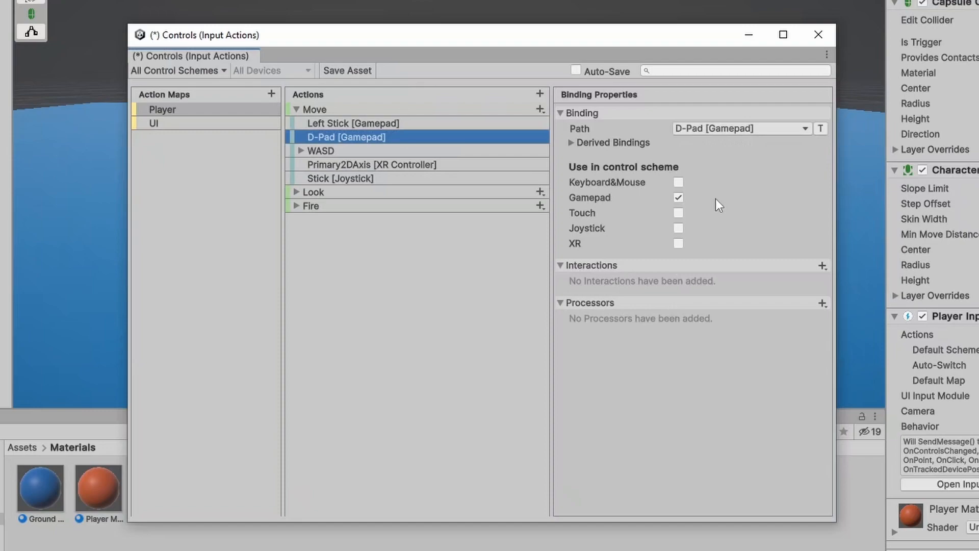
left_click(311, 205)
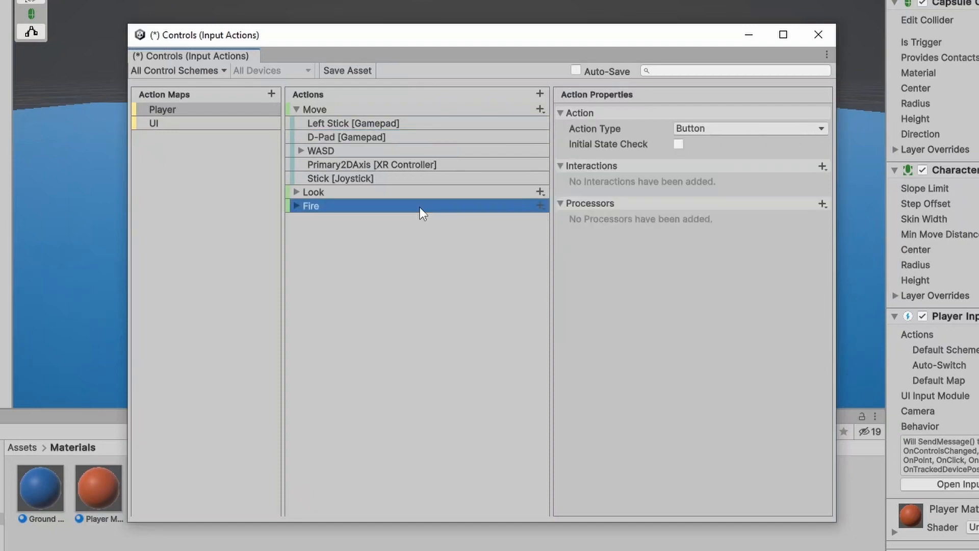
Rename Fire to Jump and bind it to the gamepad Button South.
type("Jump")
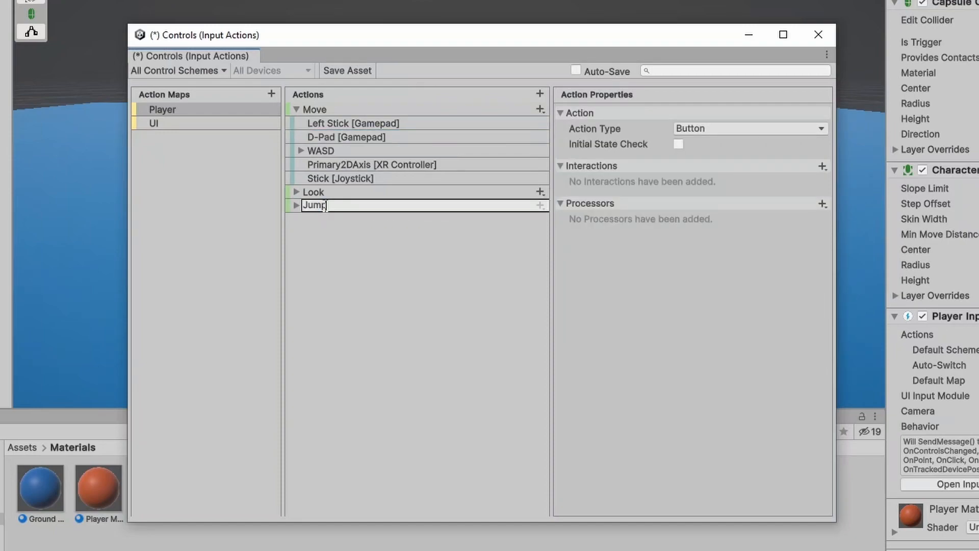
left_click(299, 205)
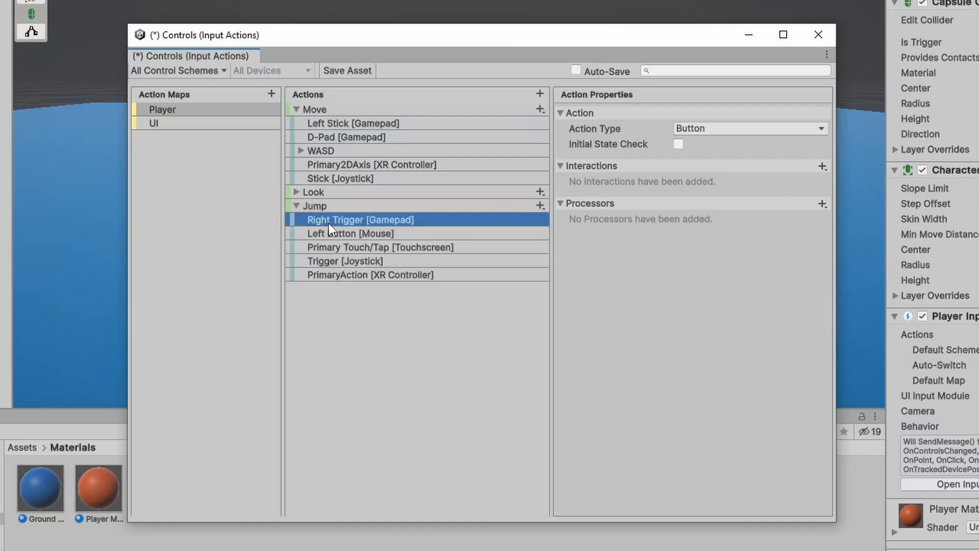
left_click(359, 219)
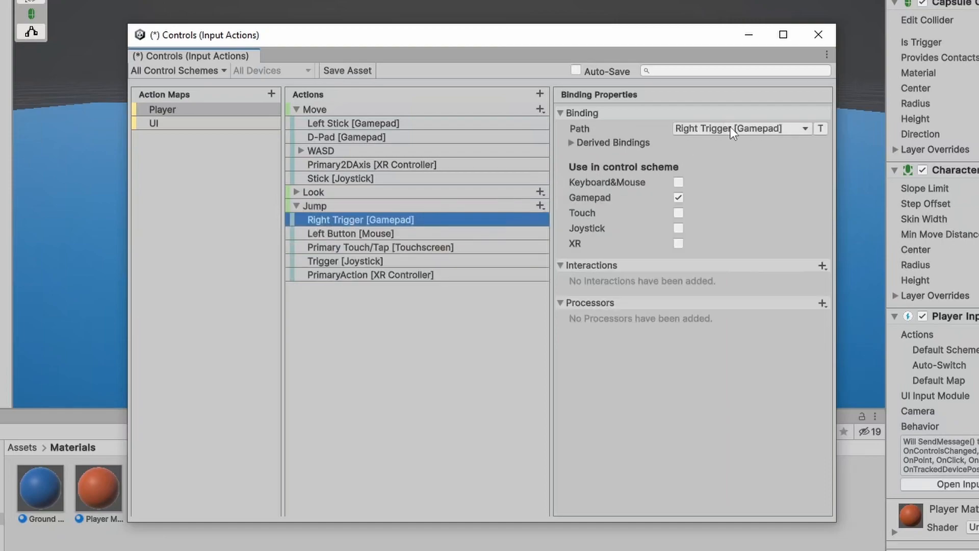
left_click(805, 128)
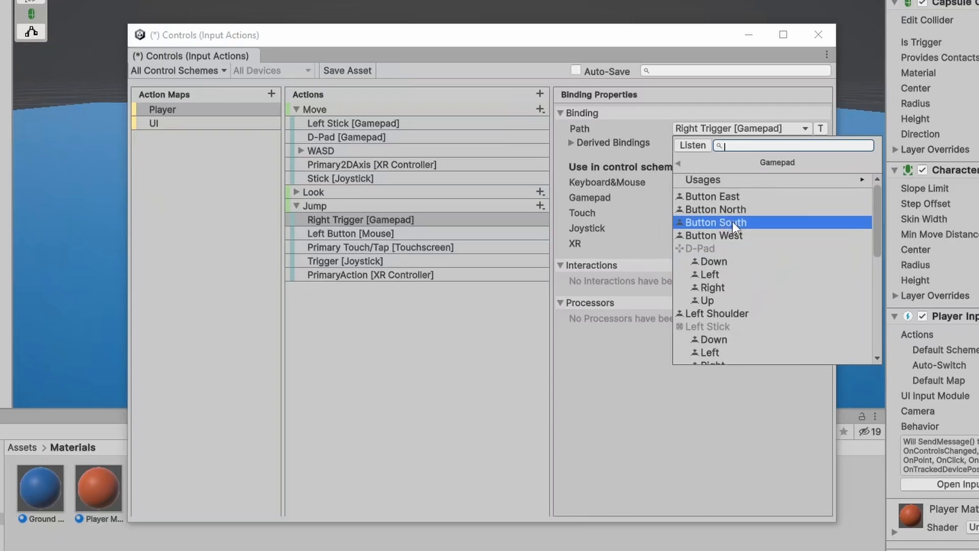
left_click(716, 223)
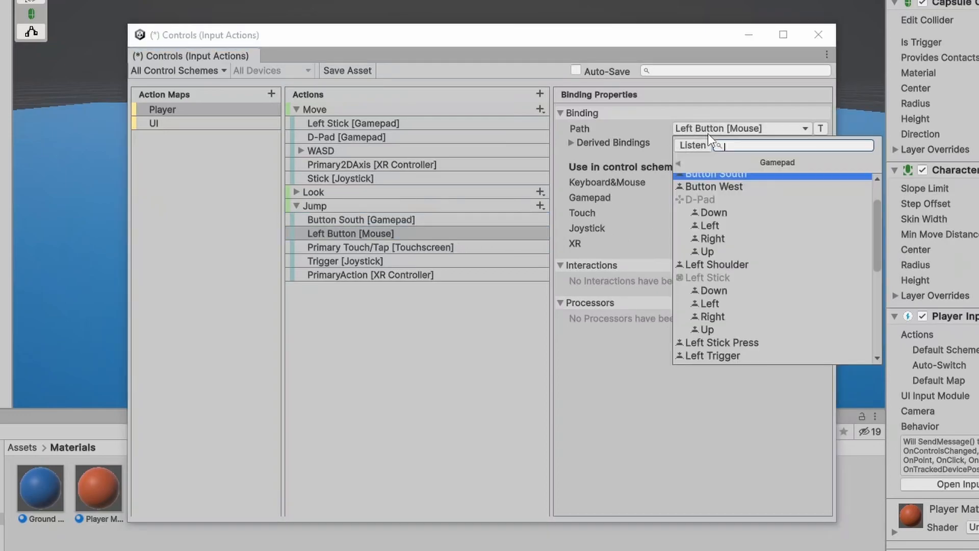
Bind Jump to Space [Keyboard] instead of the mouse button and close the Controls editor.
type("spa")
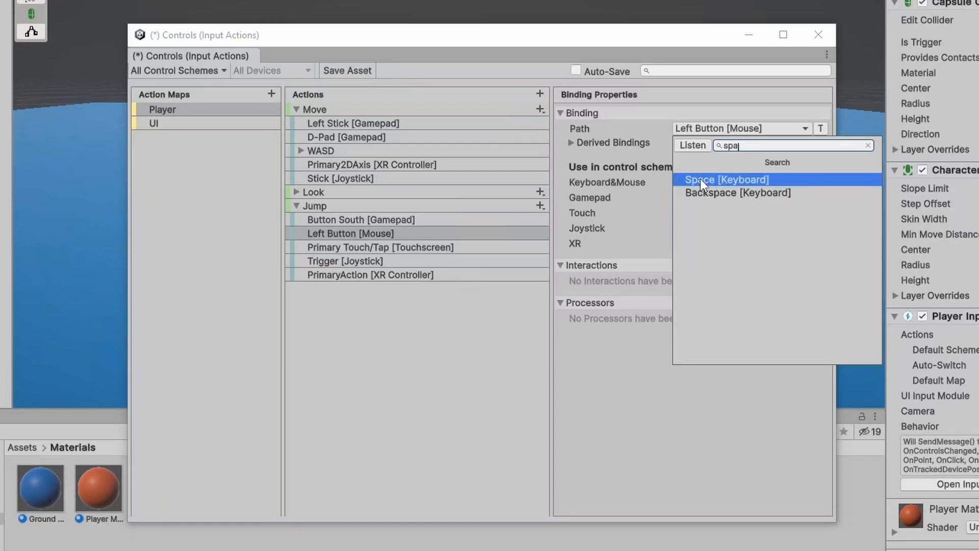
left_click(726, 180)
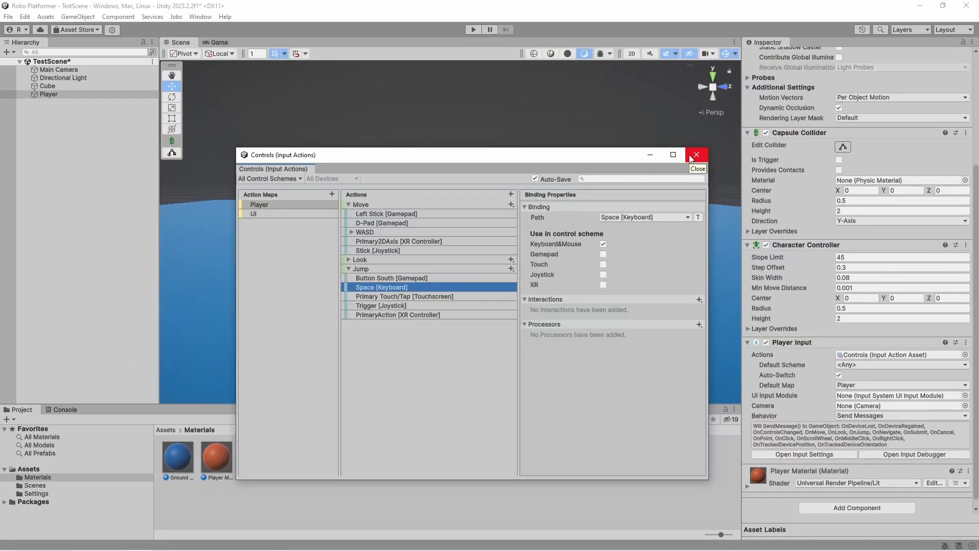
left_click(697, 154)
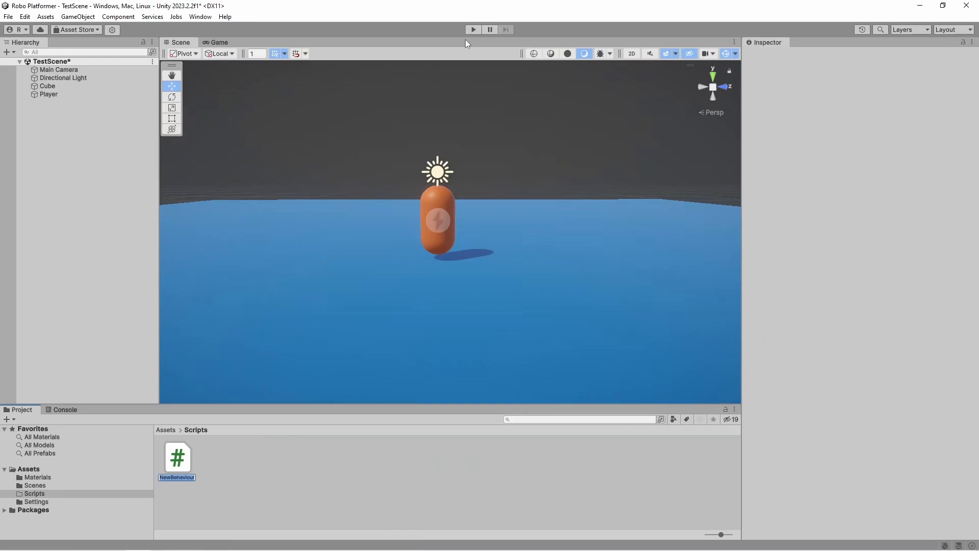
Rename the script PlayerController, attach it to the Player, and open it in Visual Studio.
type("PlayerController")
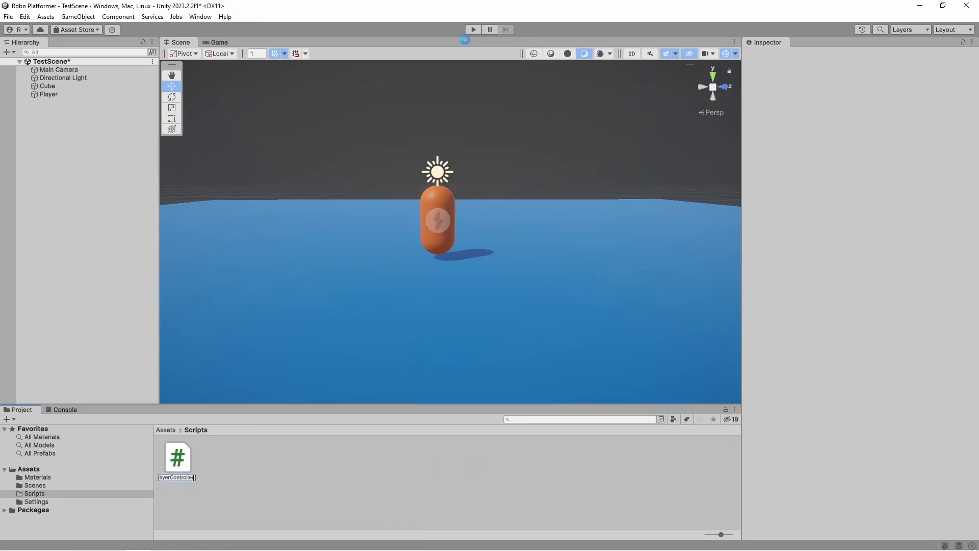
left_click(48, 93)
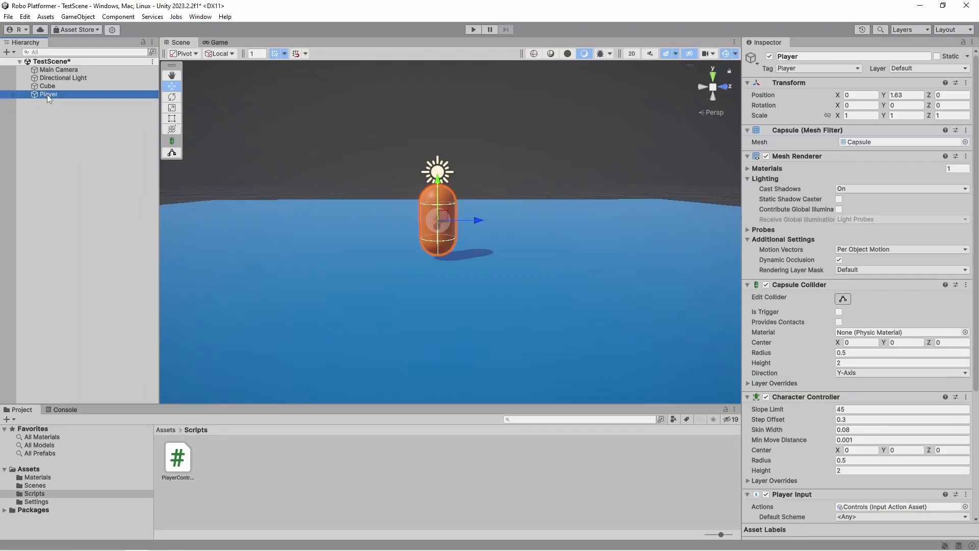
scroll("down", 3)
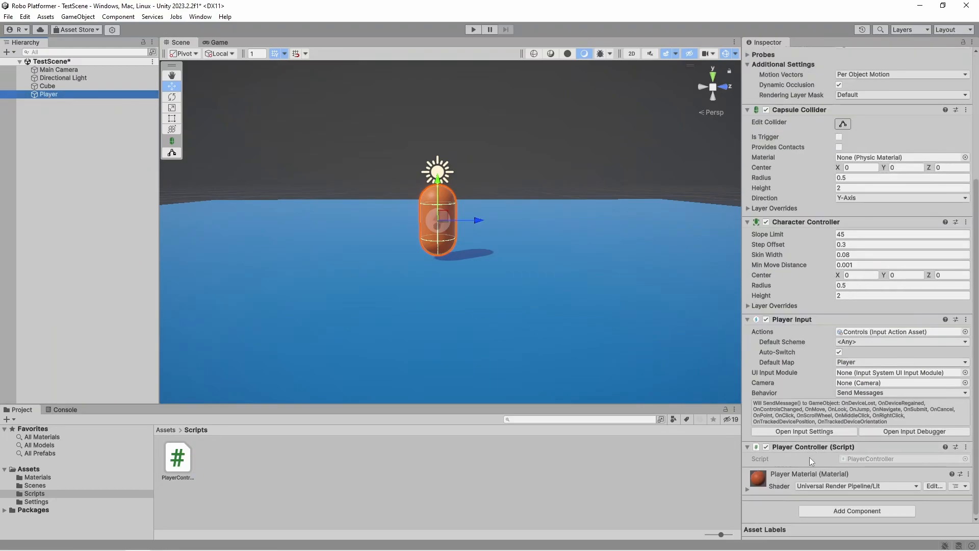
mouse_move(312, 449)
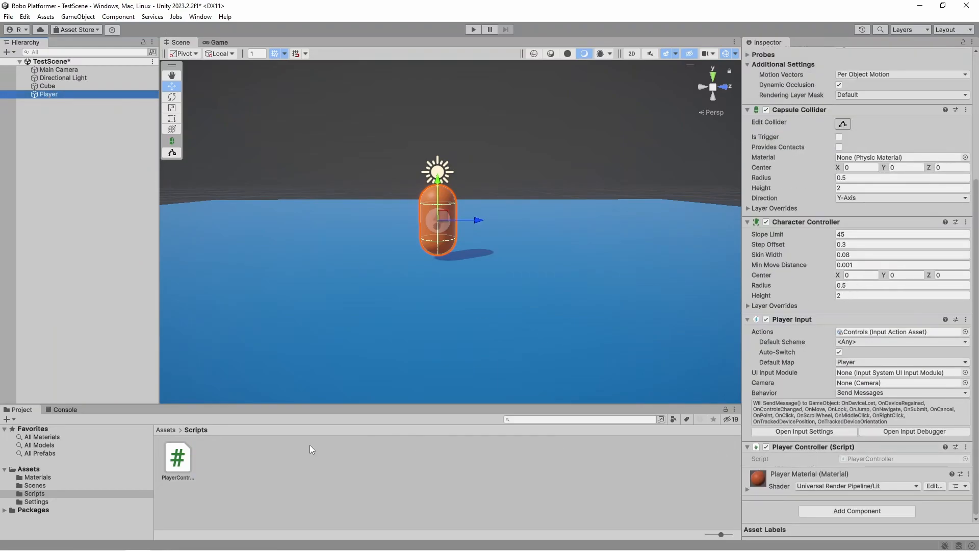
double_click(177, 456)
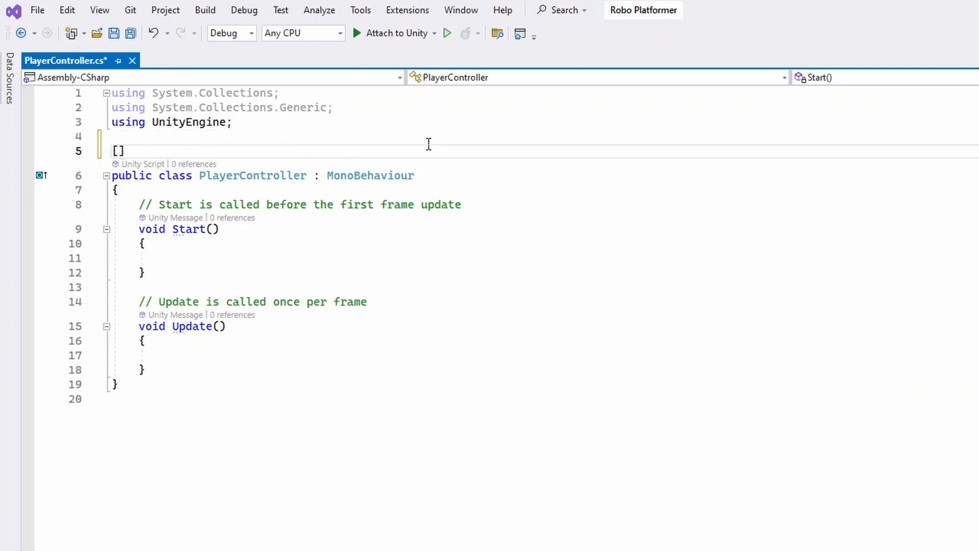
Add RequireComponent(CharacterController) and declare characterController, moveSpeed = 6f, moveInput and movement fields.
type("RequireComponent(typeof(Camera))")
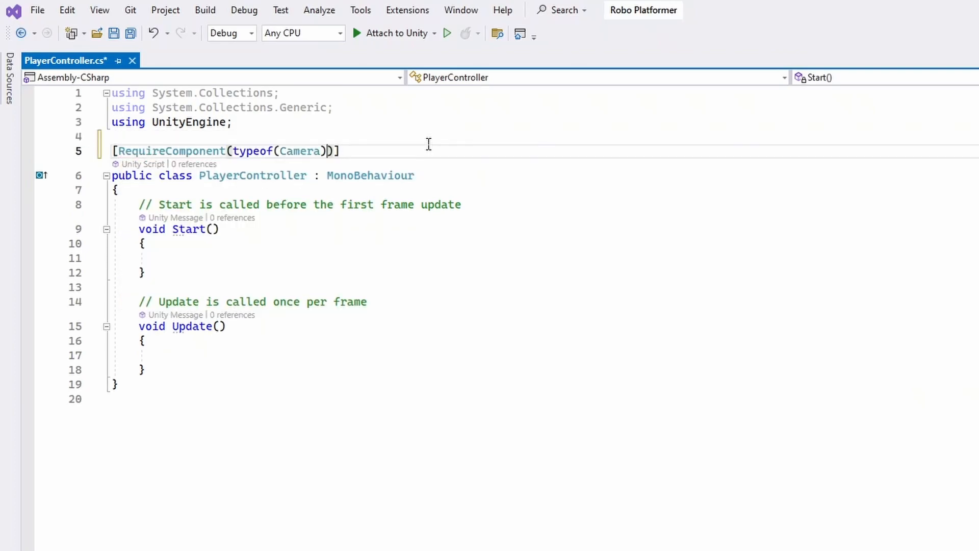
type("CharacterController")
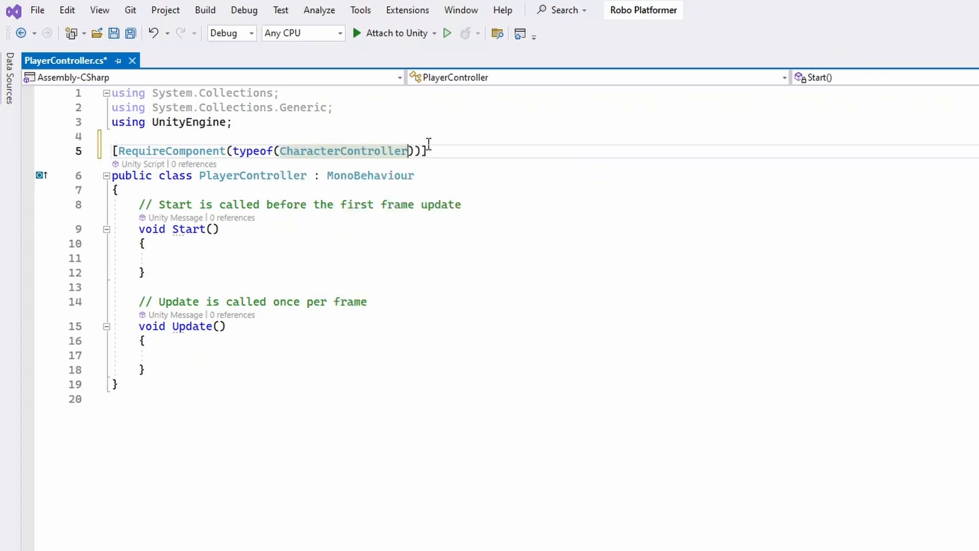
key("enter")
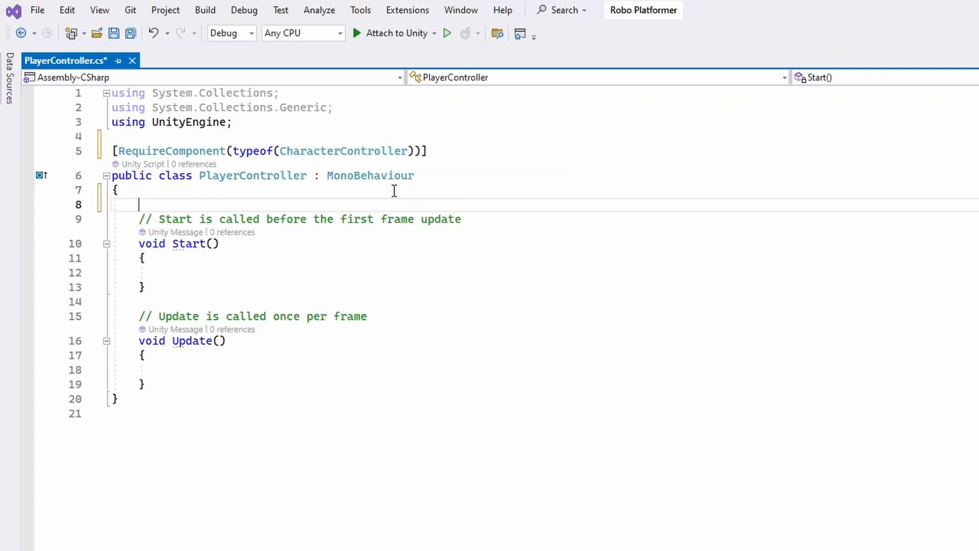
type("CharacterController")
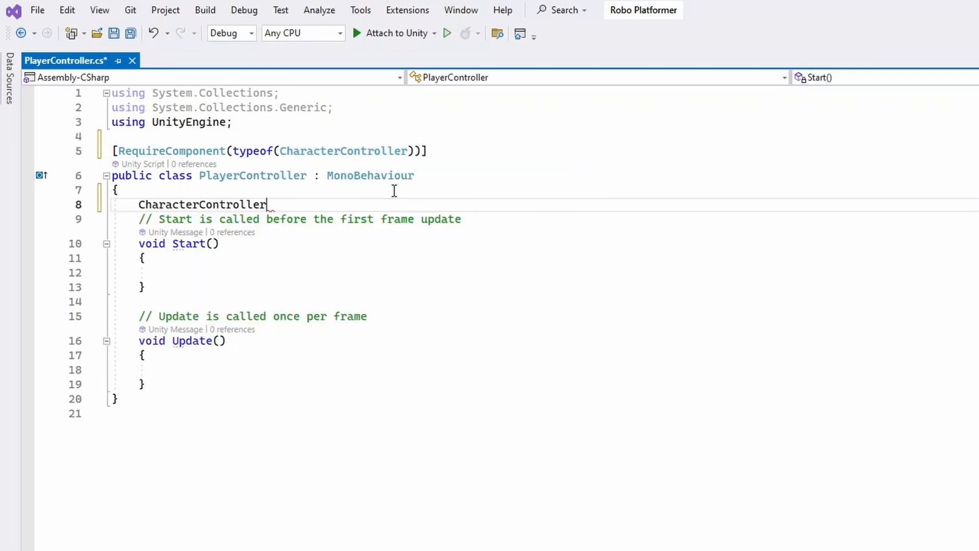
type("characterController;")
type("f")
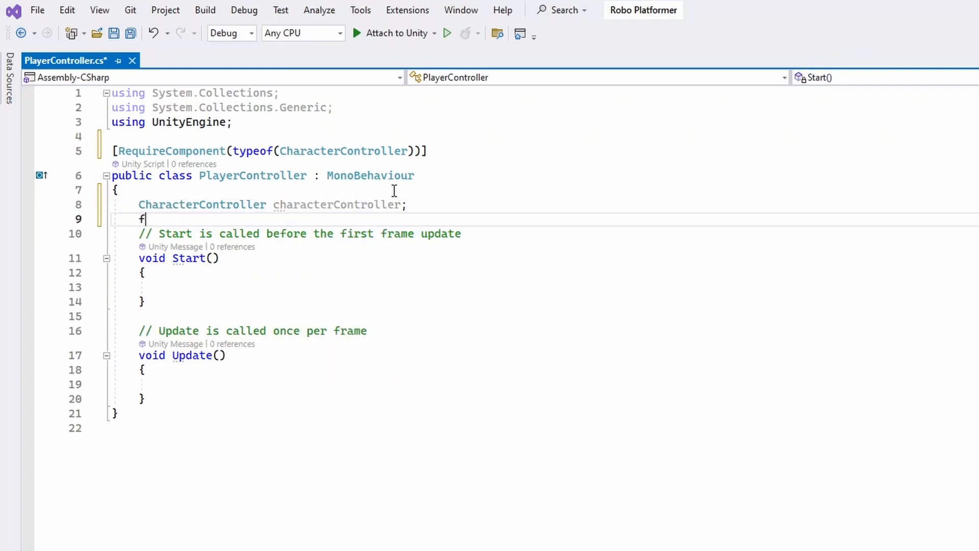
type("loat moveSpeed = 6f;")
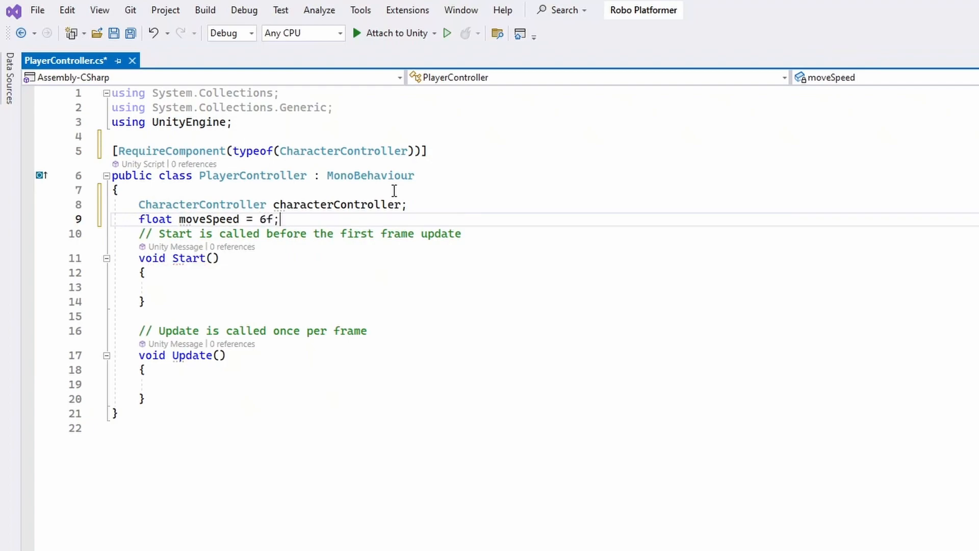
type("Vec")
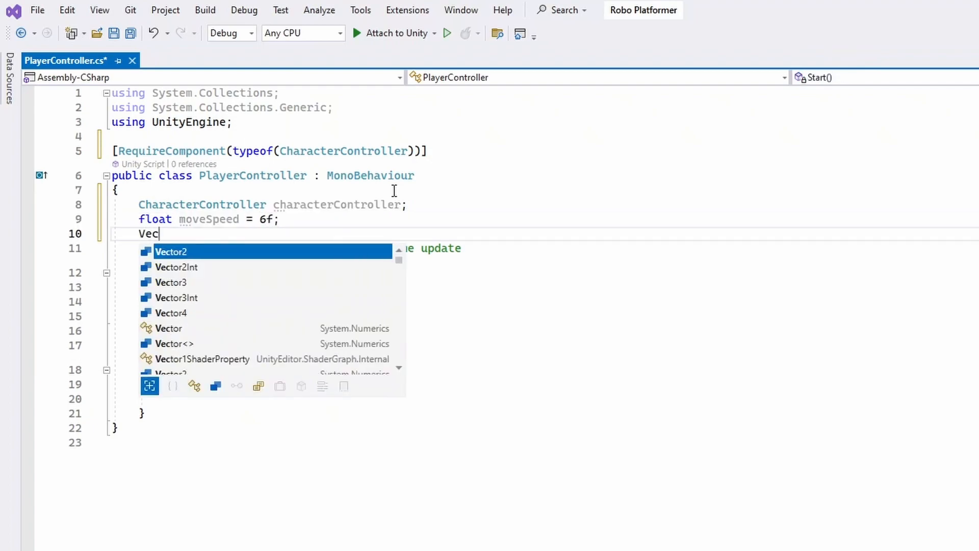
type("tor2 moveInput")
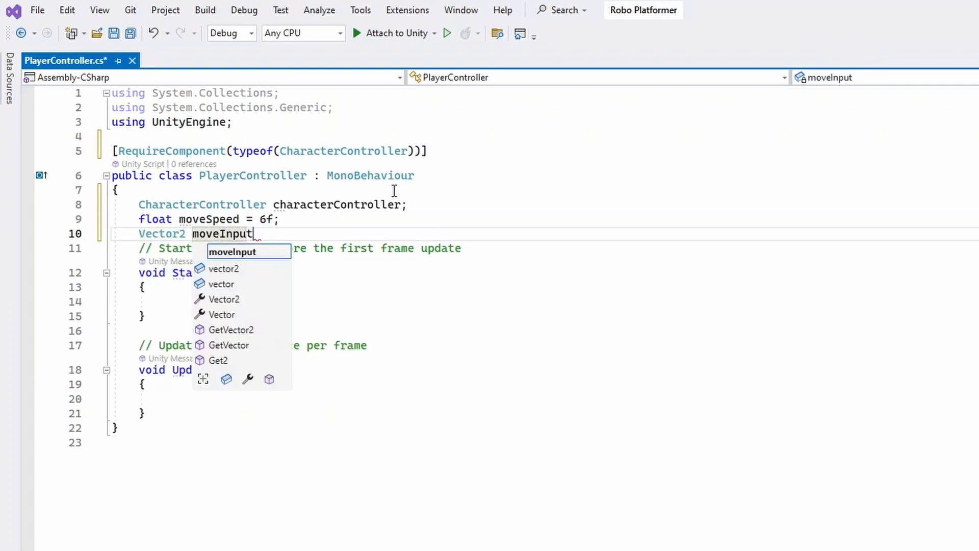
type("Vector3 movement;")
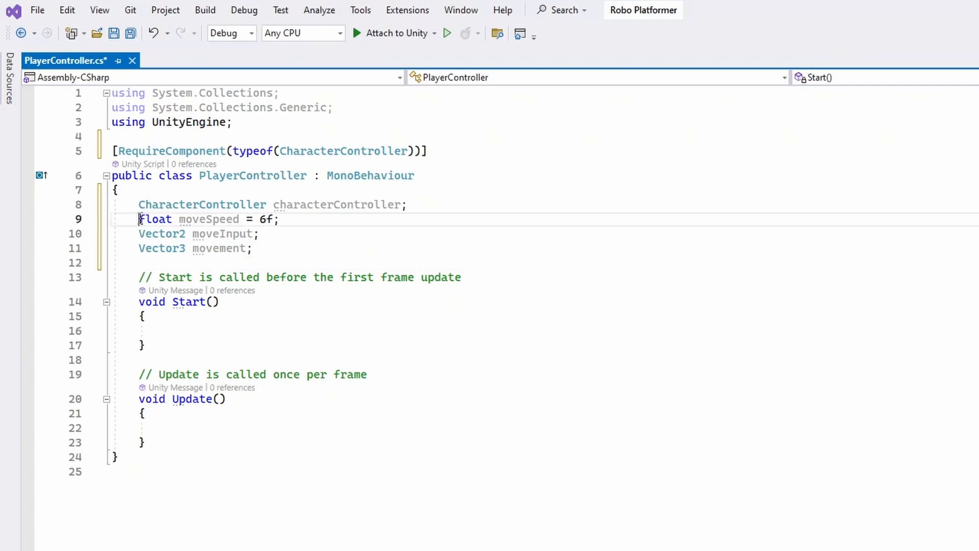
Mark fields with SerializeField, cache the CharacterController in Start, and import UnityEngine.InputSystem.
left_click(144, 219)
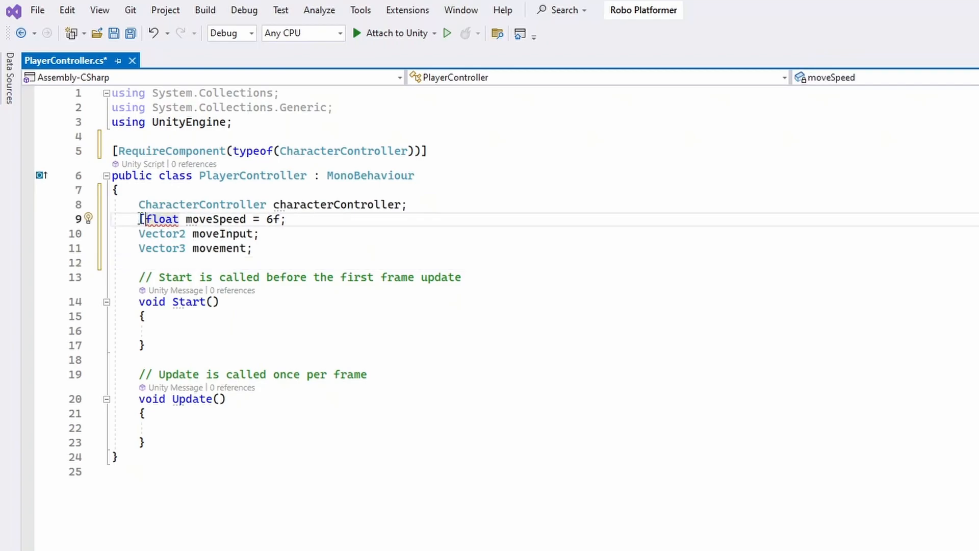
type("SerializeField]")
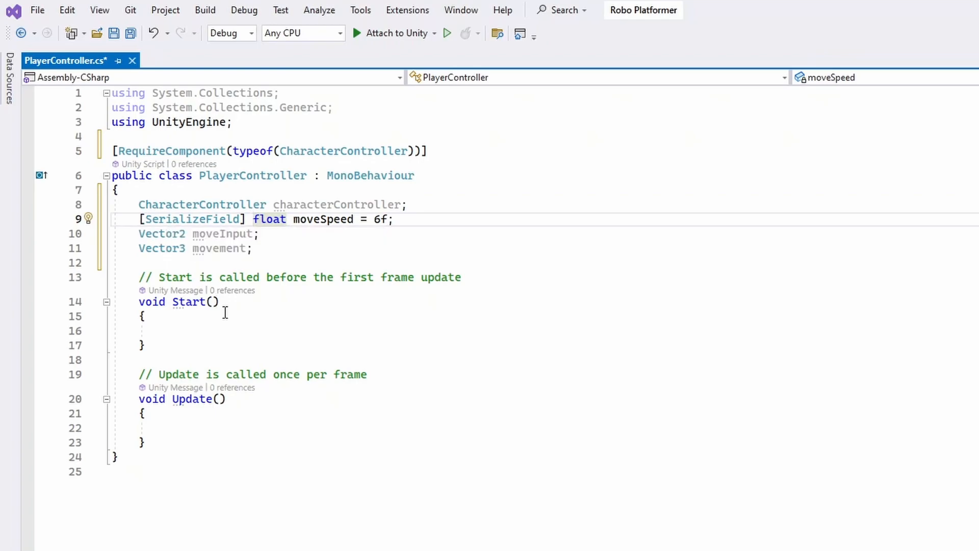
type("characterController = GetComponent<CharacterController>();")
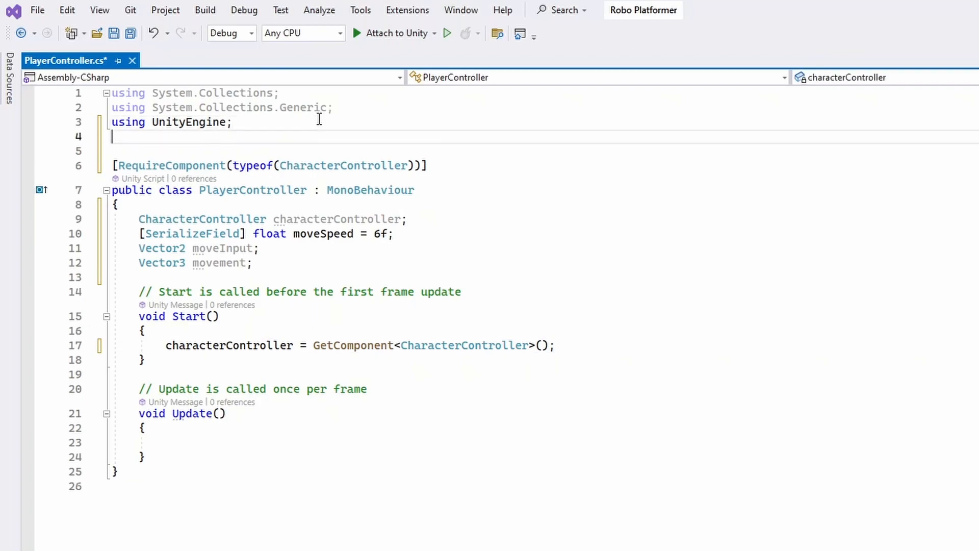
type("using UnityEngine")
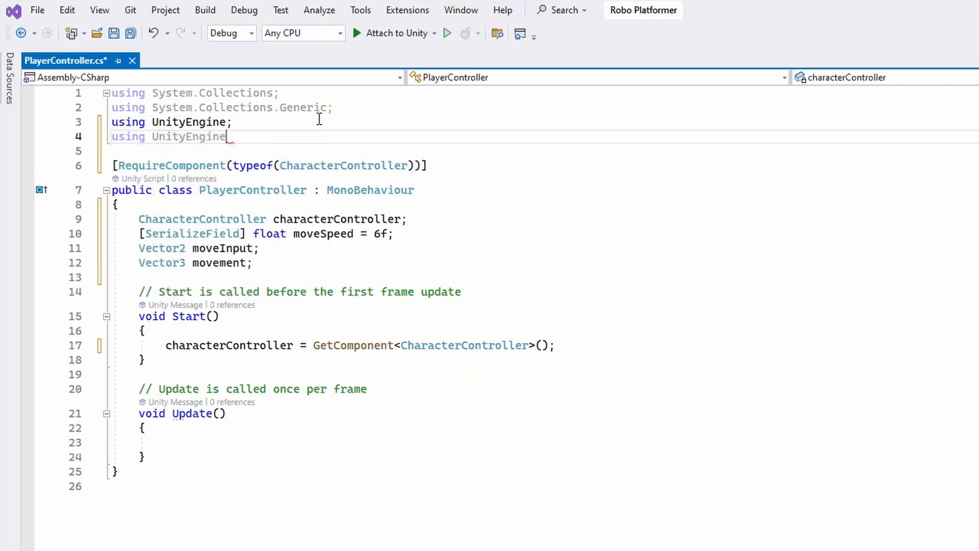
type(".InputSystem;")
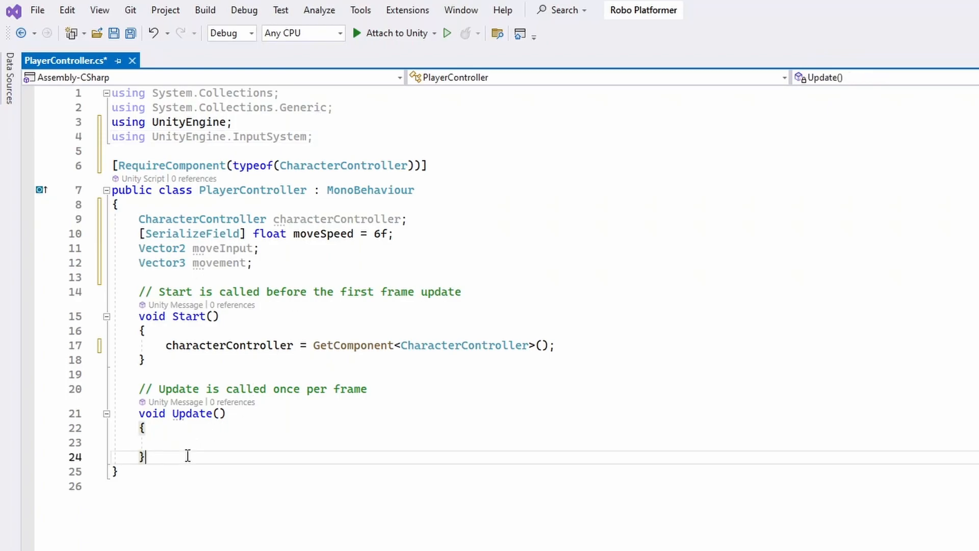
Add an OnMove(InputValue value) handler storing value.Get<Vector2>() in moveInput.
type("void")
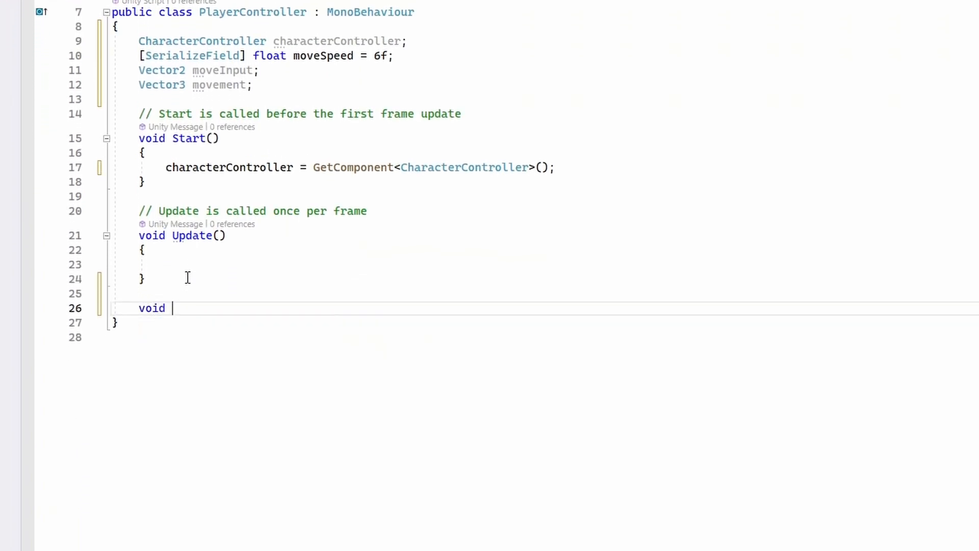
type("OnMove")
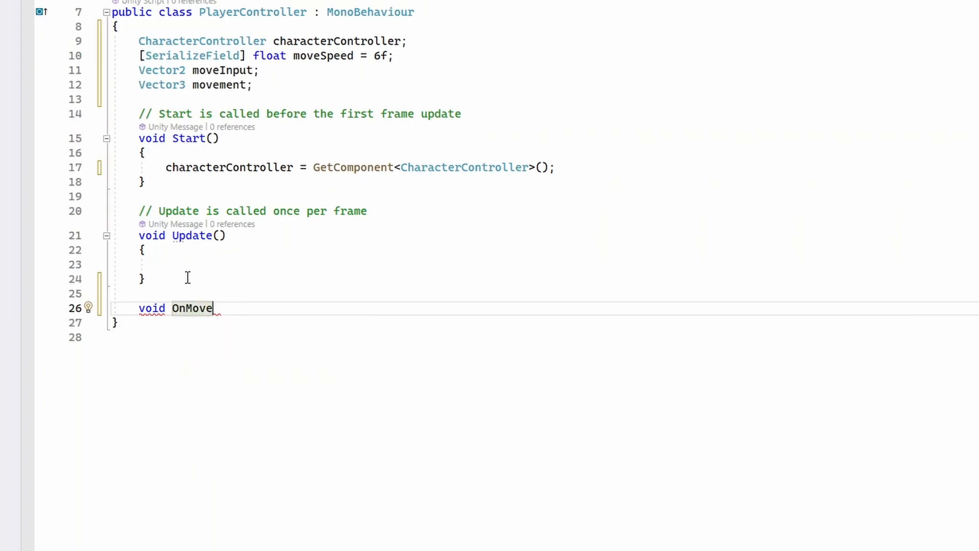
type("(InputValue value")
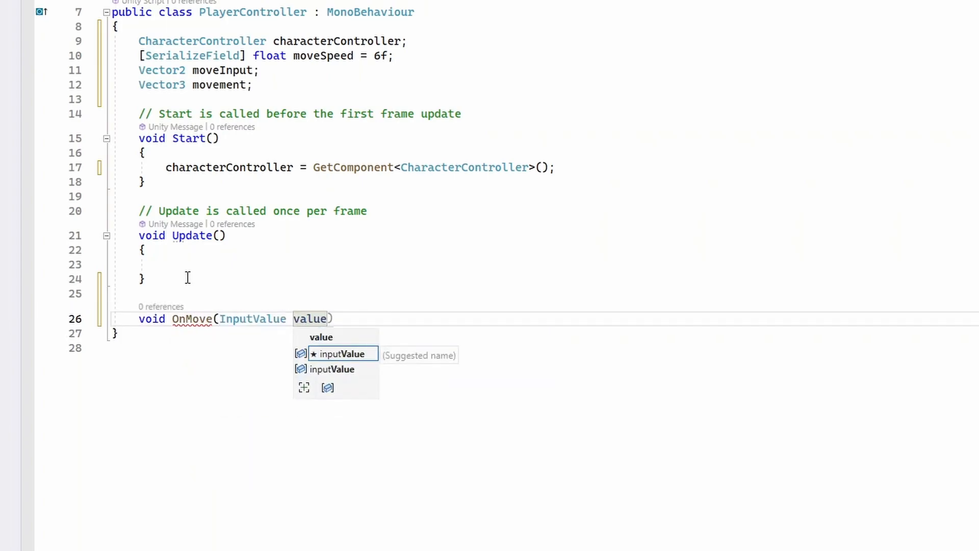
type("moveInput = value.Get<Vector2>();")
type("}")
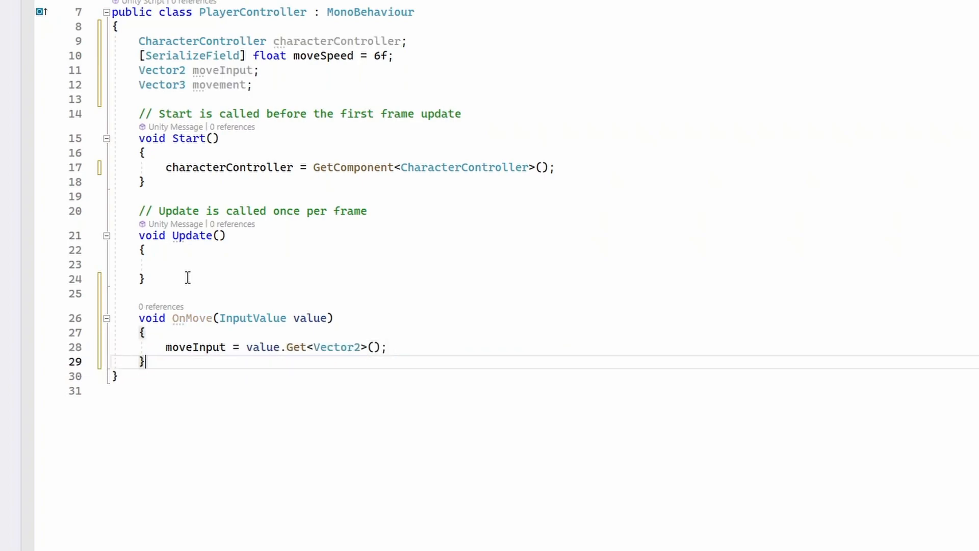
Add FixedUpdate setting movement.x = moveInput.x * moveSpeed and calling characterController.Move(movement * Time.fixedDeltaTime).
key("Enter")
type("private void FixedUpdate(")
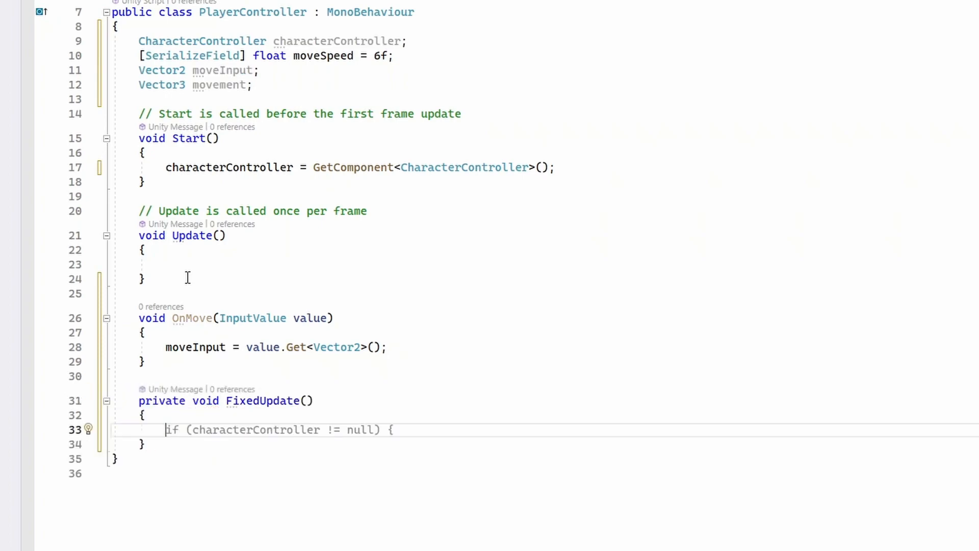
type("movement.x = moveInput.x * moveSpeed;")
type("characterController.Move(movement );")
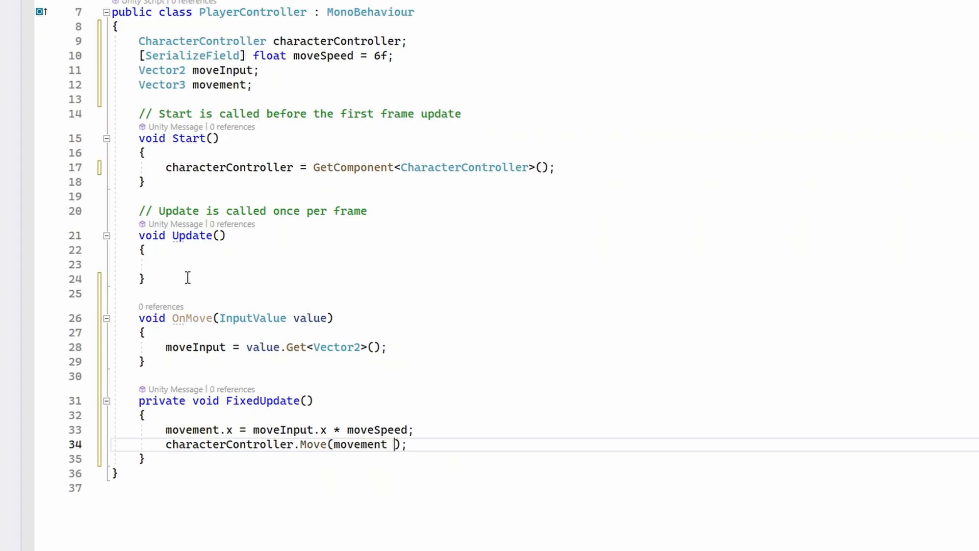
type("* Time.fixedDeltaTime")
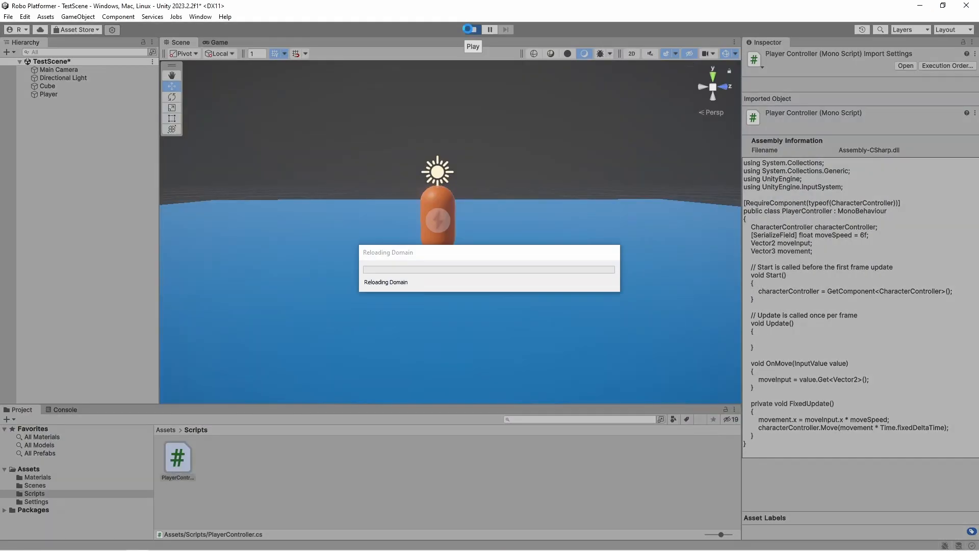
Run and stop the scene to test sideways movement, then reopen PlayerController in Visual Studio.
left_click(469, 28)
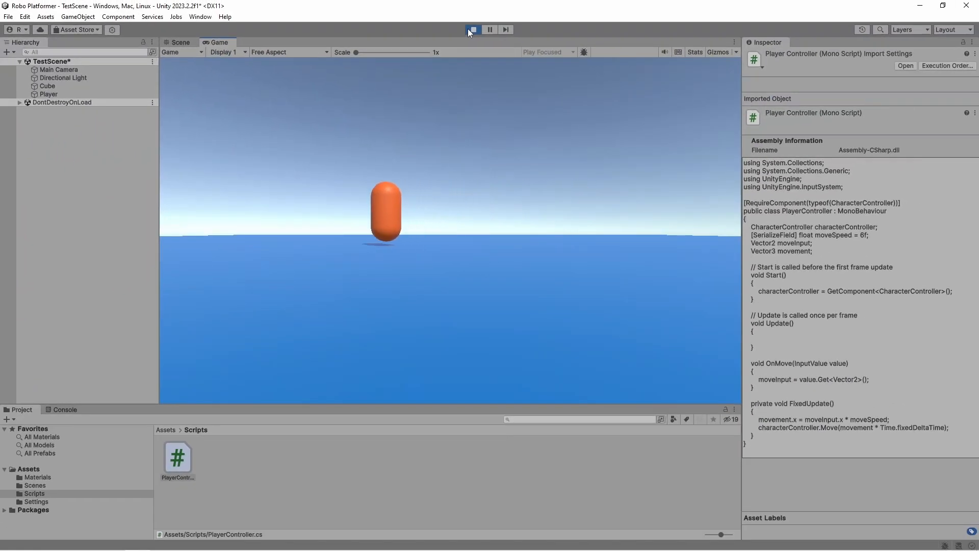
left_click(472, 29)
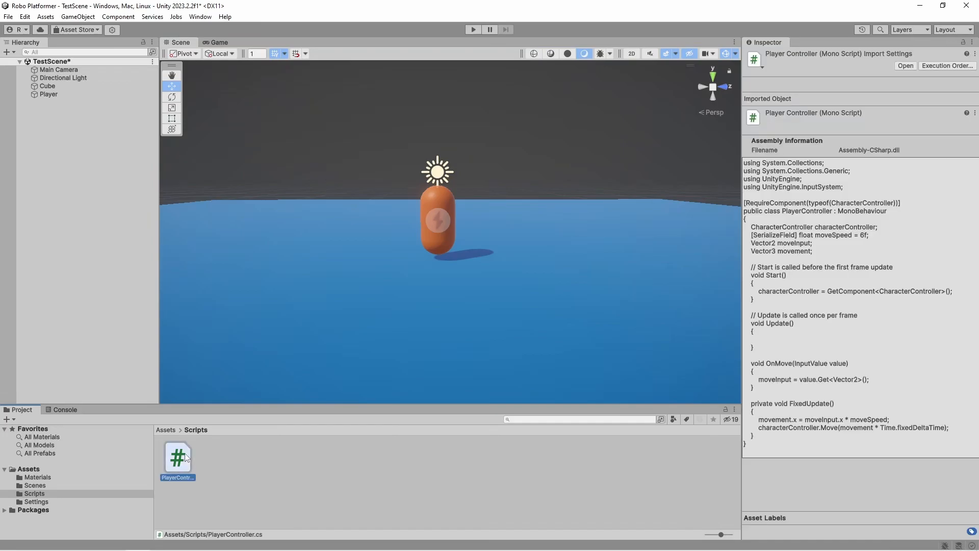
double_click(177, 458)
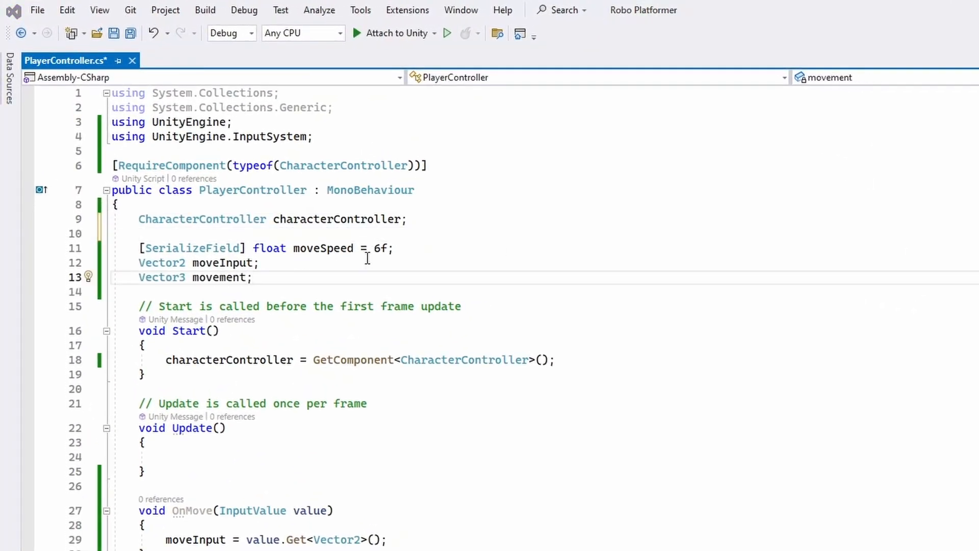
Declare serialized float jumpSpeed = 15, bool isJumping = false and an input handler method.
type("float jumpSpeed = 15f;")
type("float jumpGravity = 0.75f;")
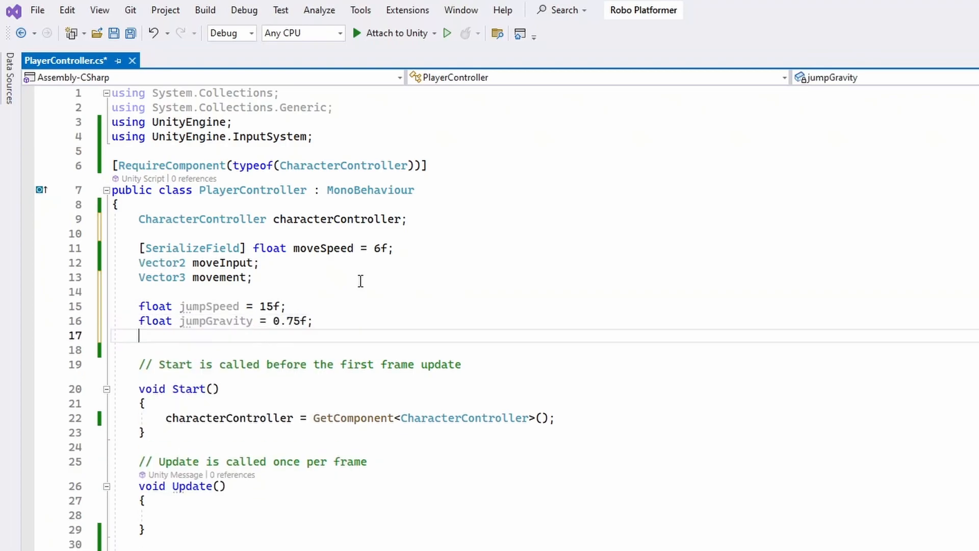
type("bool isJumping = false;")
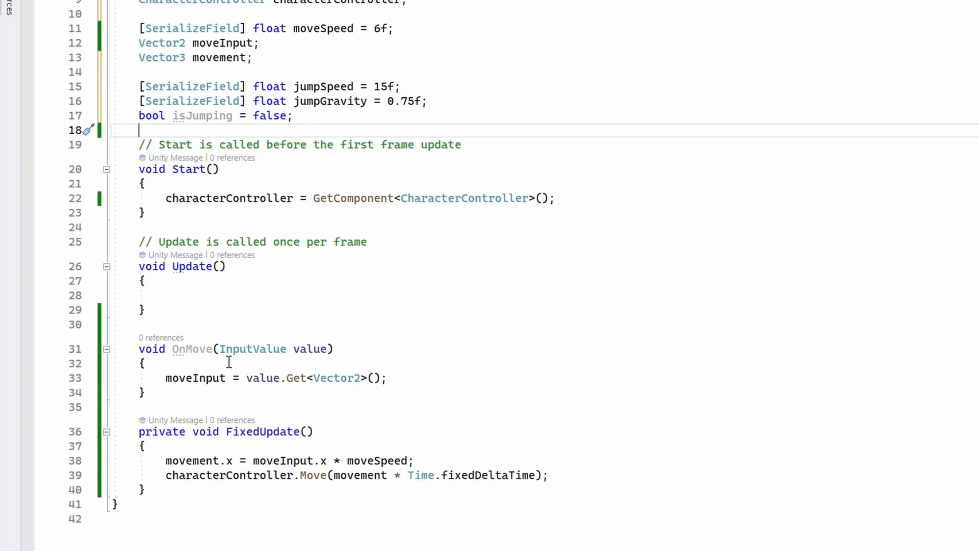
type("void OnMovement(InputValue value) {")
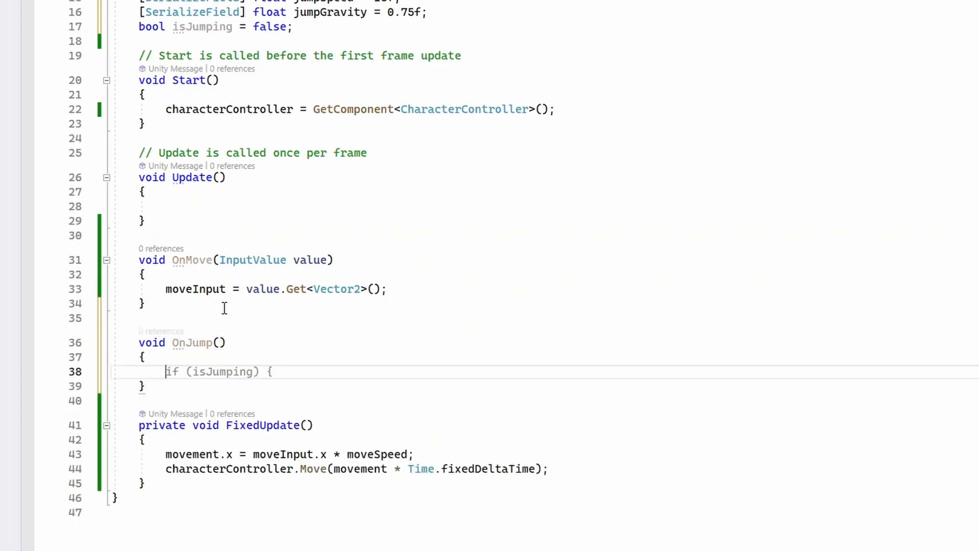
Guard the jump with characterController.isGrounded && !isJumping and set isJumping = true.
type("characterController.isGrounded && !)")
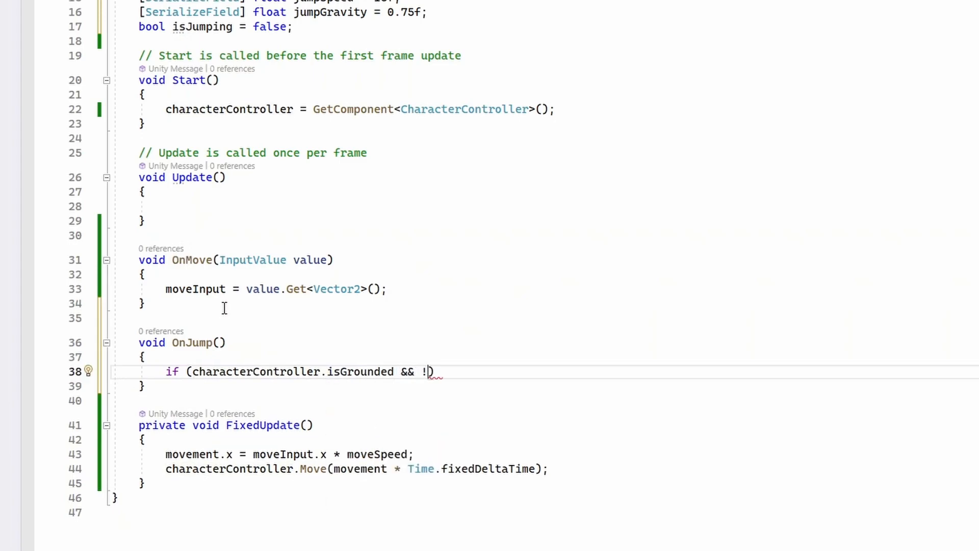
type("isJumping) {")
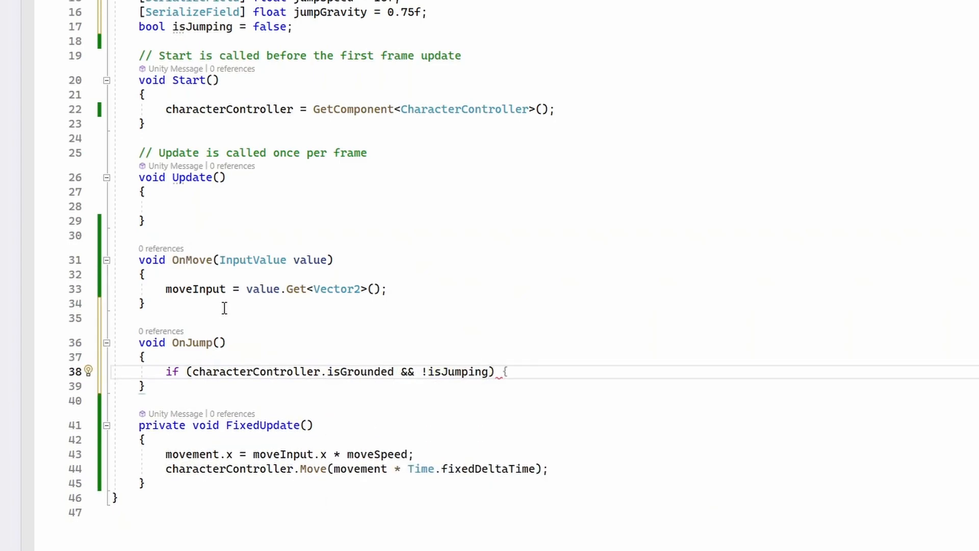
type("isJumping = true;")
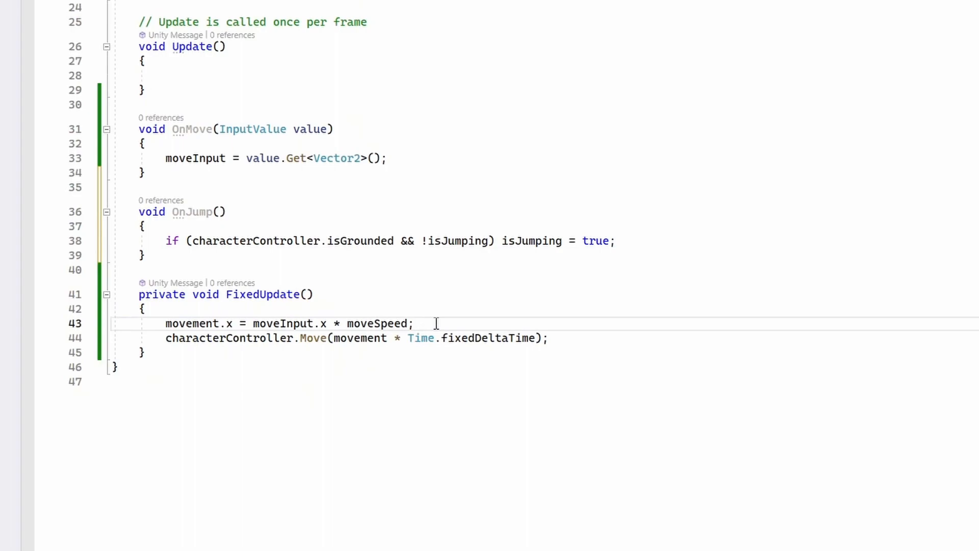
In FixedUpdate's characterController block set movement.y from moveInput.y * moveSpeed and -jumpGravity * 0.1f.
key("enter")
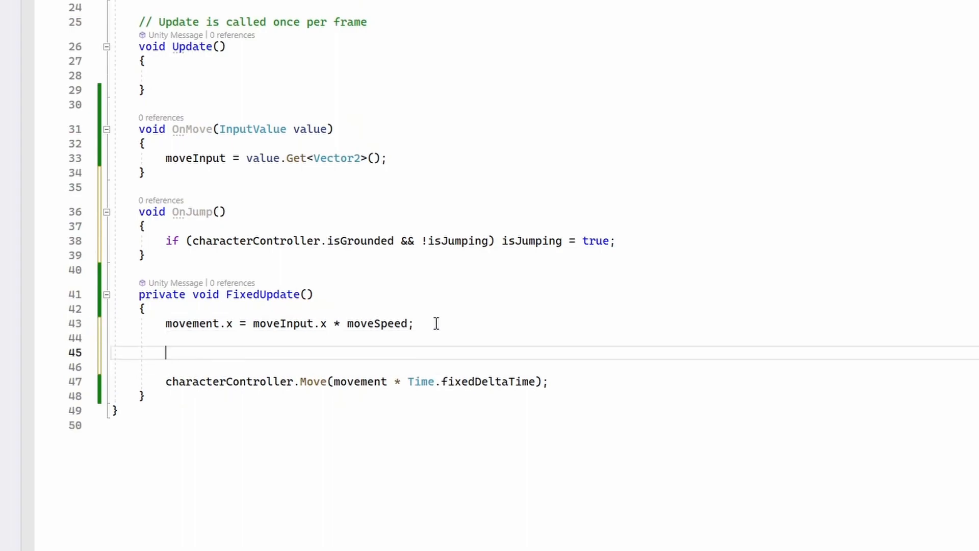
type("if (characterController != null) {")
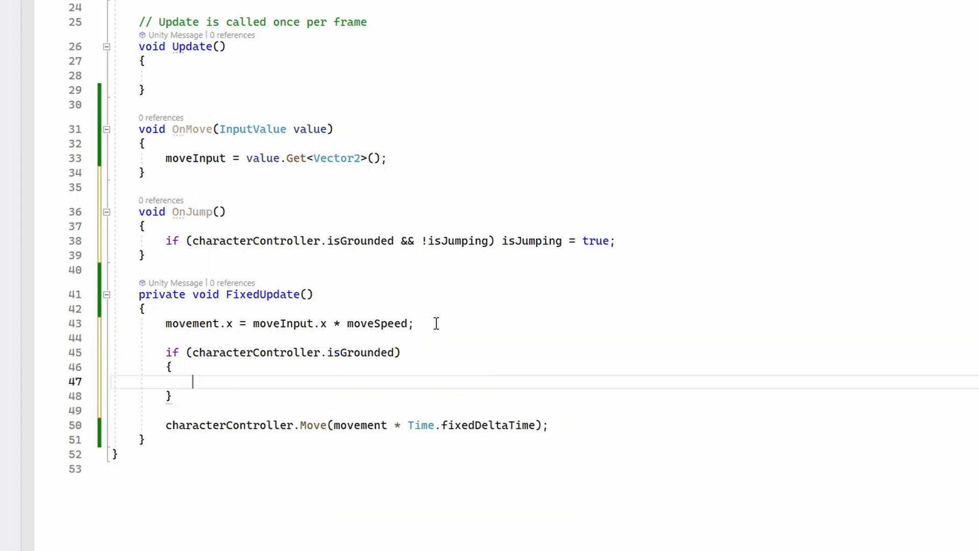
type("movement.y = moveInput.y * moveSpeed;")
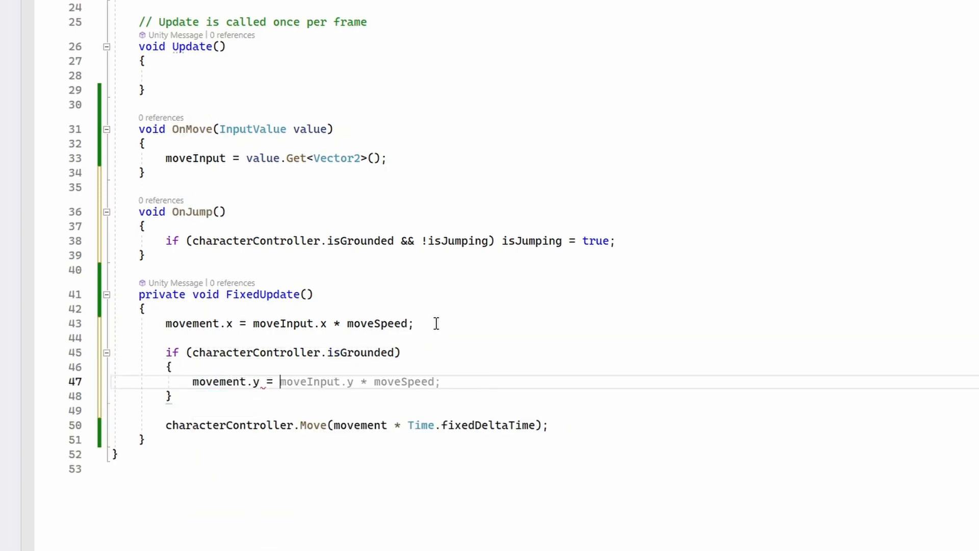
type("-jumpGravity * 0")
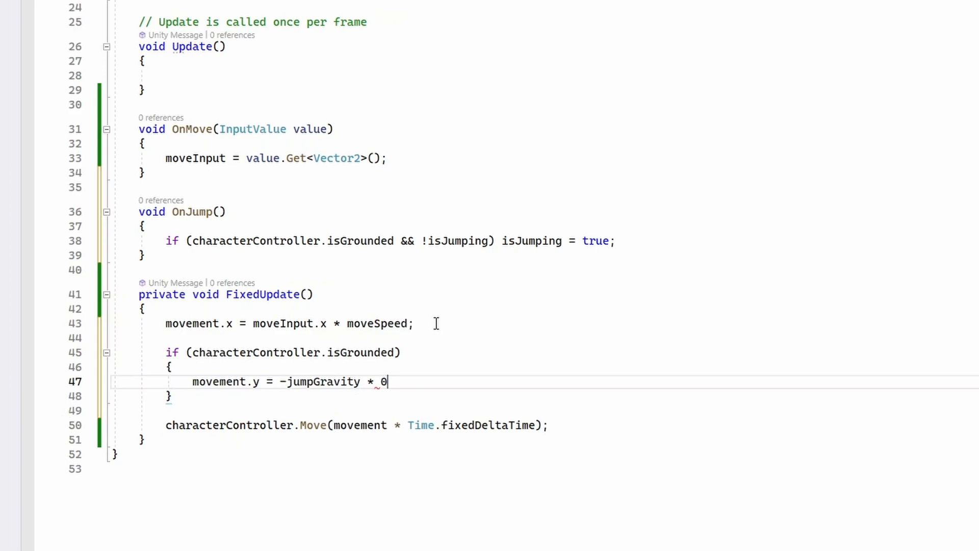
type(".1f;")
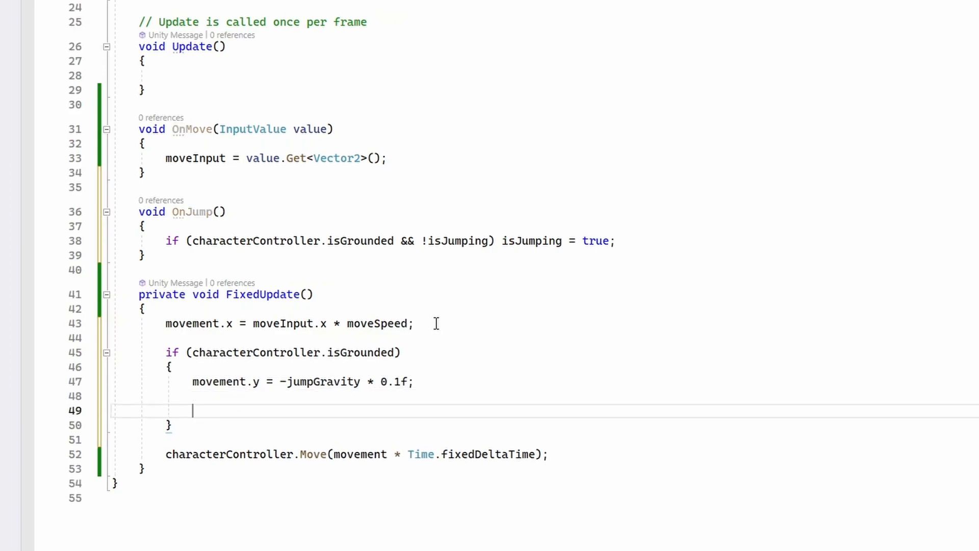
Add an if (isJumping) branch raising movement.y by moveSpeed with a ? 1 : -1 factor and .25f.
type("if (isJumping) {")
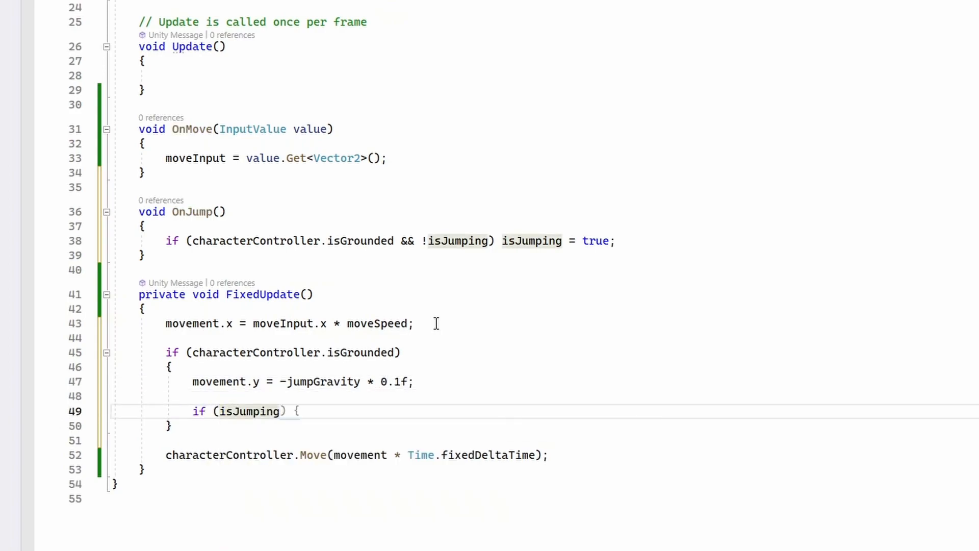
type("movement.y = jumpSpeed;")
type("isJumping = false;")
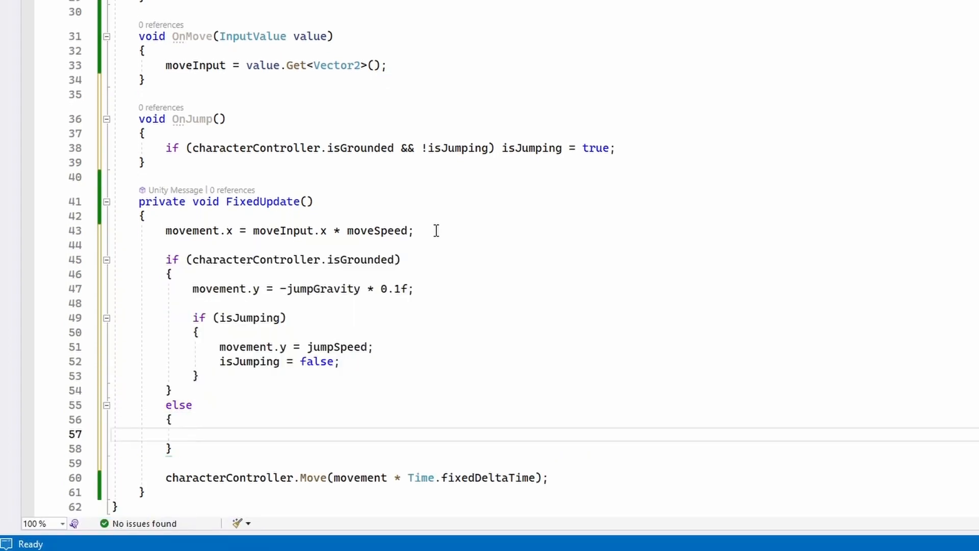
type("movement.y += moveSpeed;")
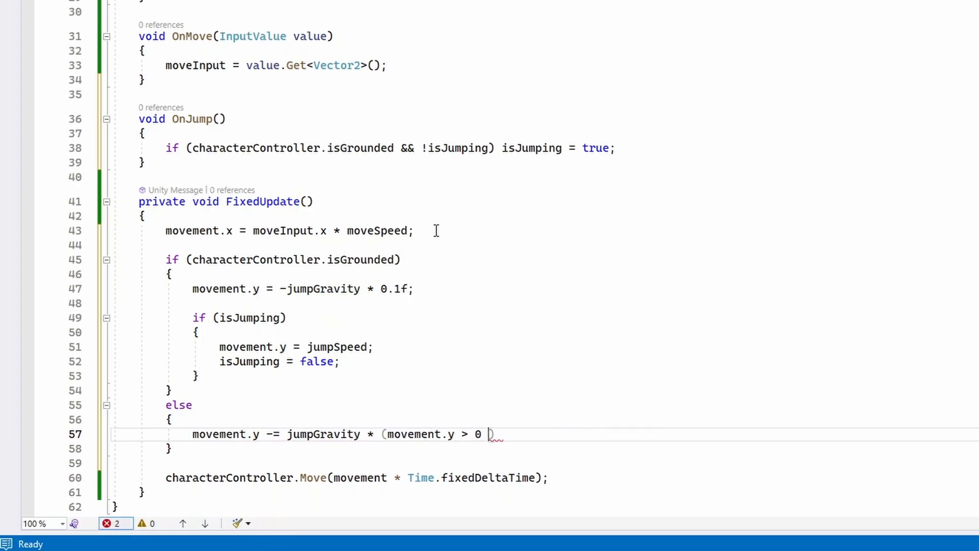
type("? 1 : -1);")
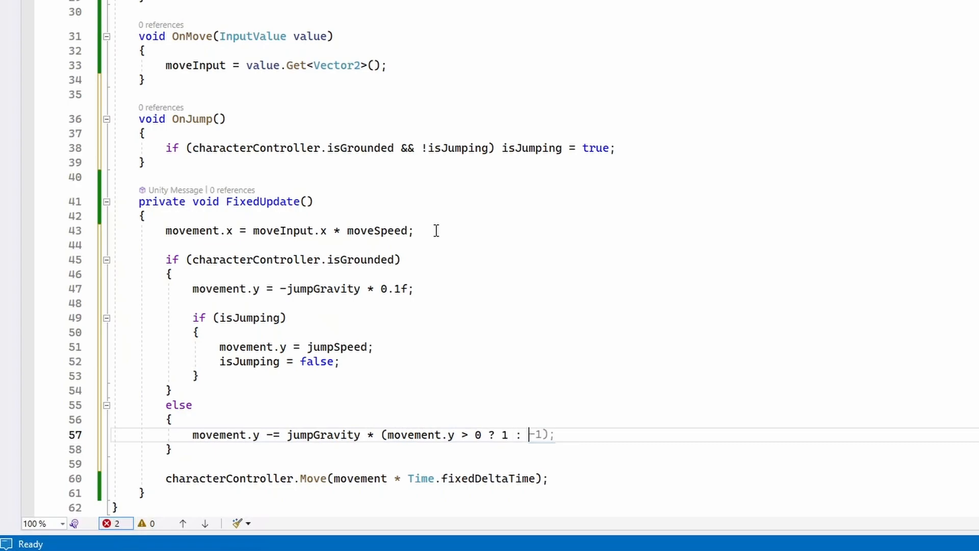
type(".25f")
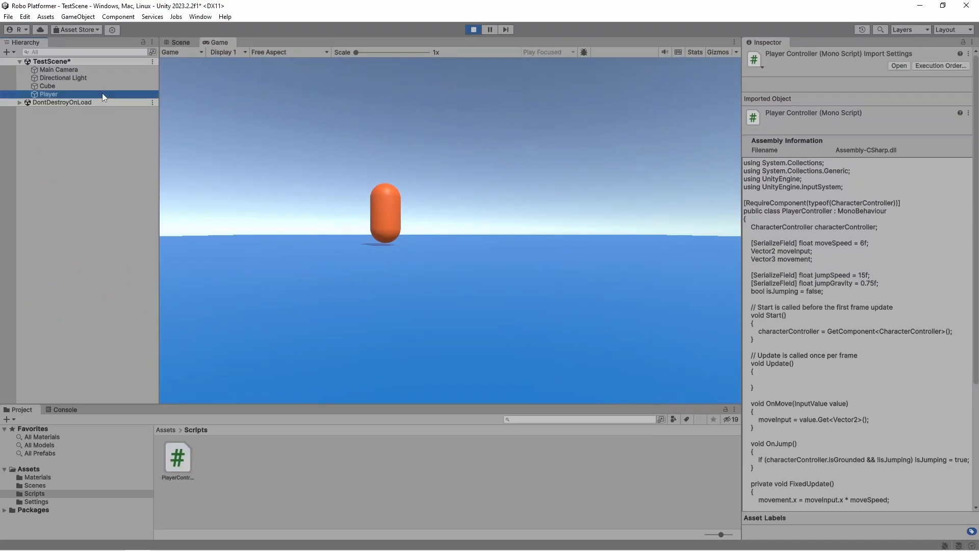
Select the Player in the Hierarchy while the scene runs to watch its jumping.
left_click(47, 94)
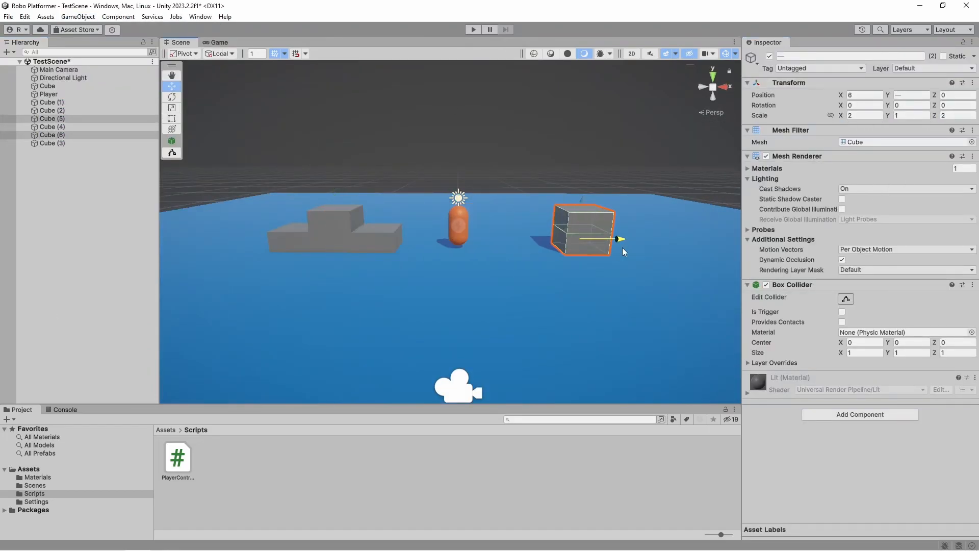
Switch to the Game view and run the scene to test jumping on the cube platforms.
left_click(218, 43)
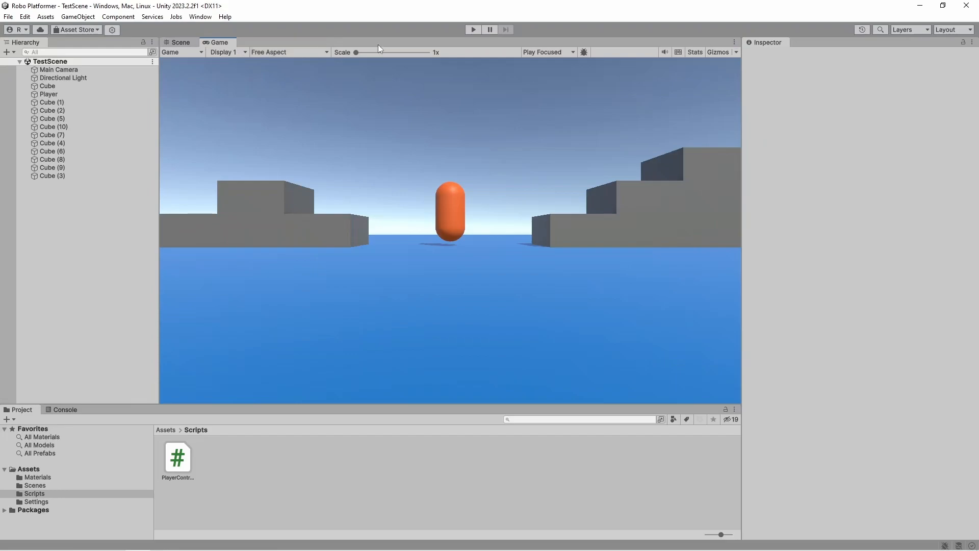
left_click(472, 30)
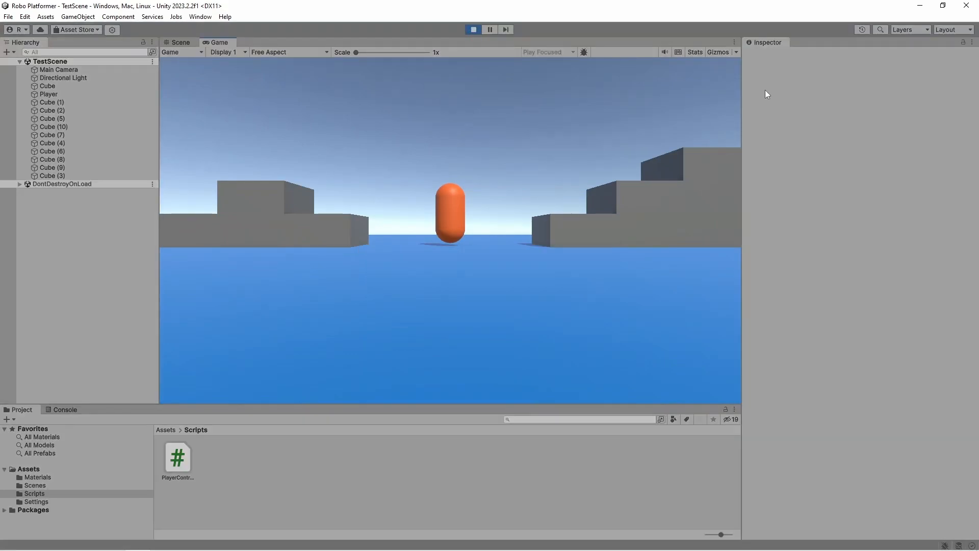